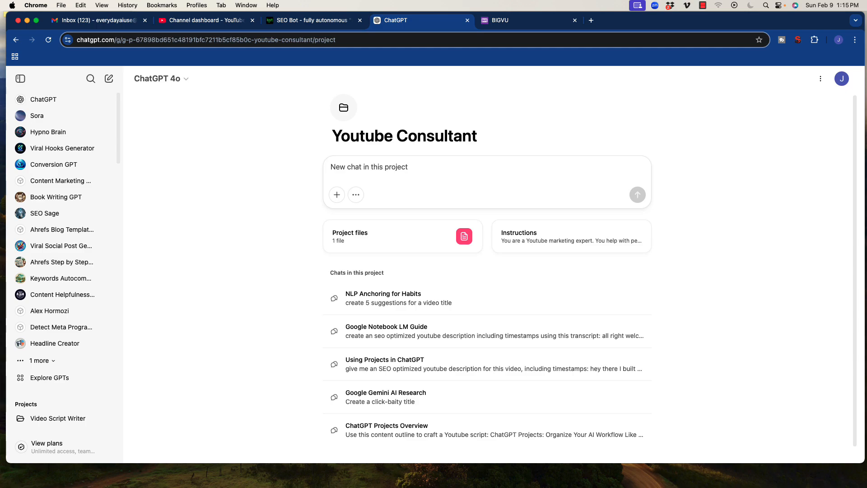
pyautogui.moveTo(494, 268)
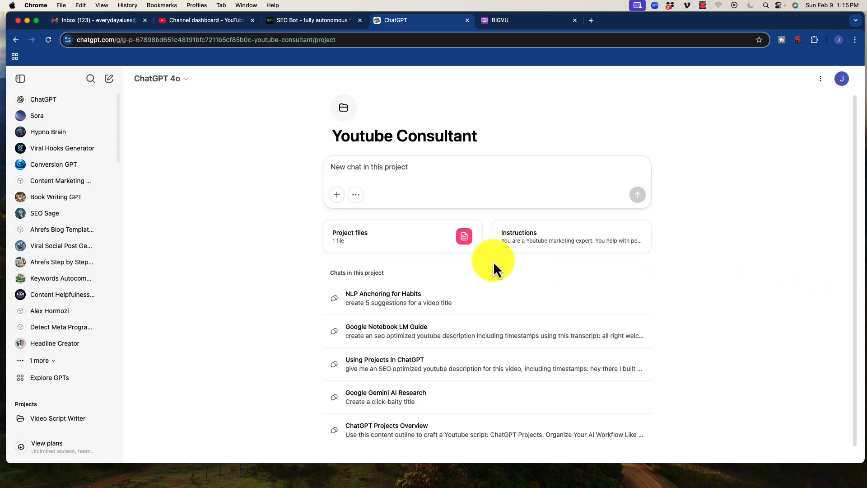
pyautogui.moveTo(281, 221)
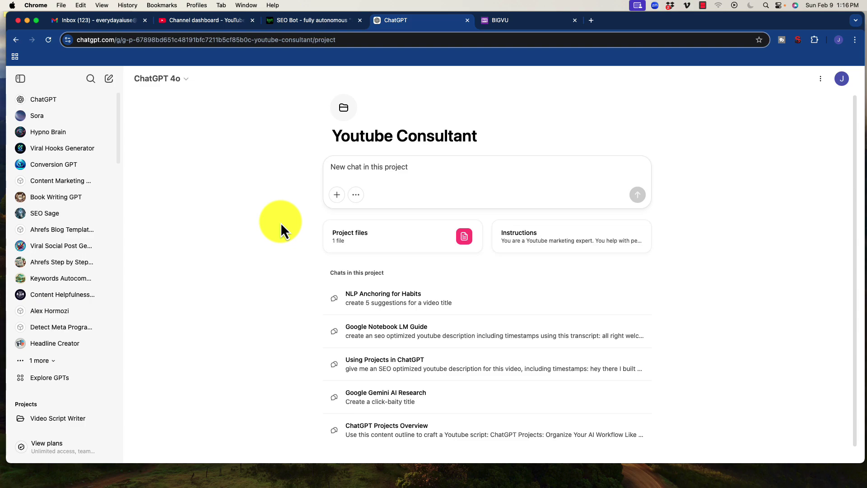
pyautogui.moveTo(388, 116)
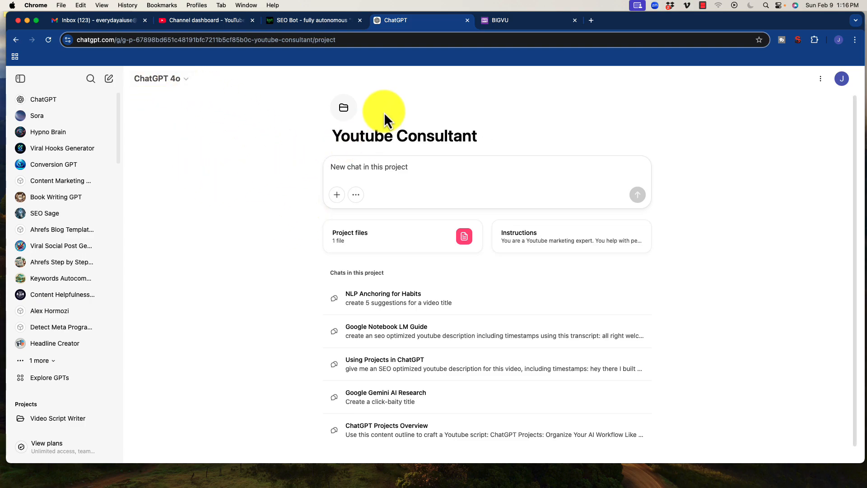
pyautogui.moveTo(503, 21)
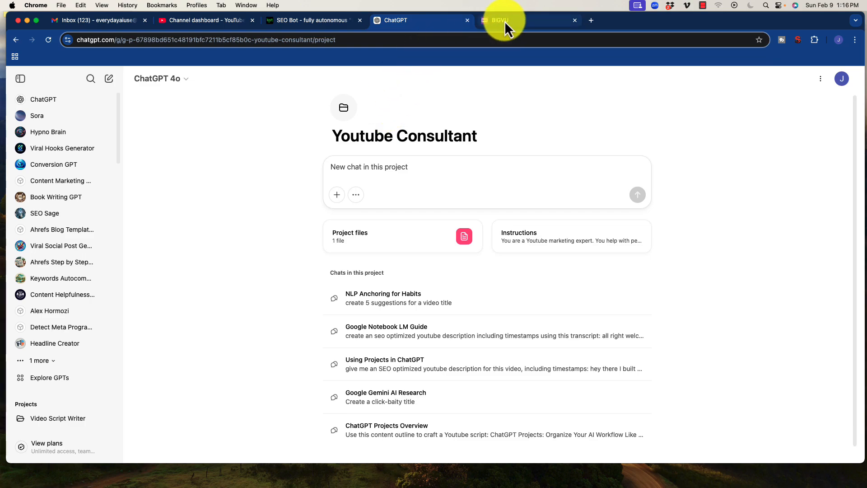
pyautogui.moveTo(584, 186)
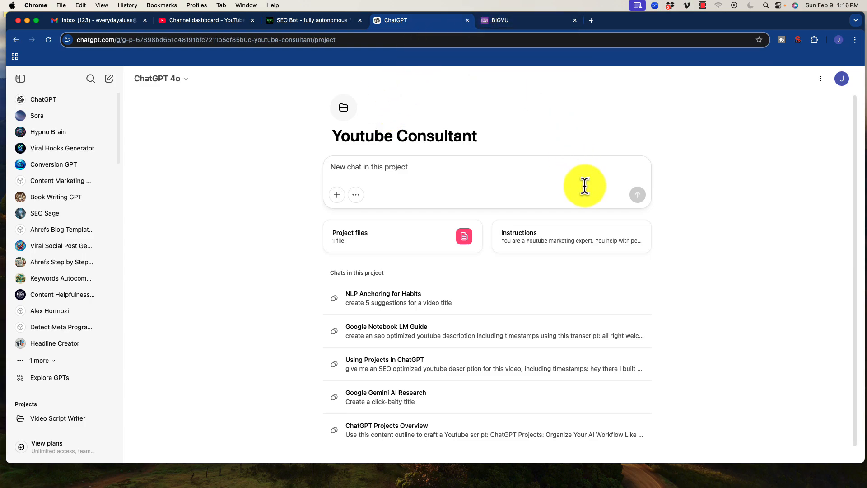
pyautogui.moveTo(580, 145)
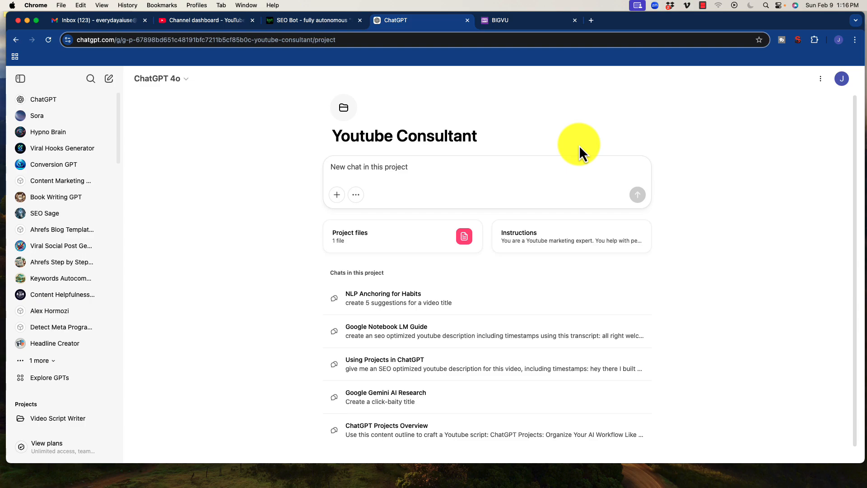
pyautogui.moveTo(439, 40)
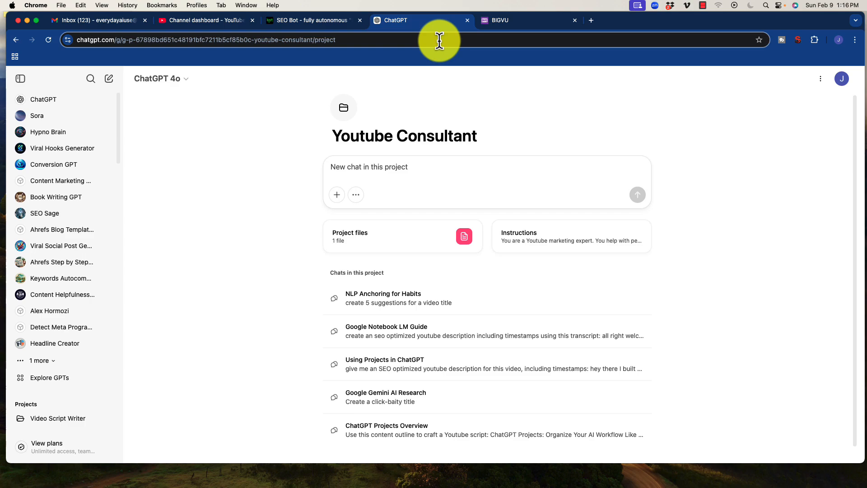
# Bring up seobotai.com and browse its autonomous SEO robot pitch, $19/mo pricing and traffic charts
pyautogui.click(310, 21)
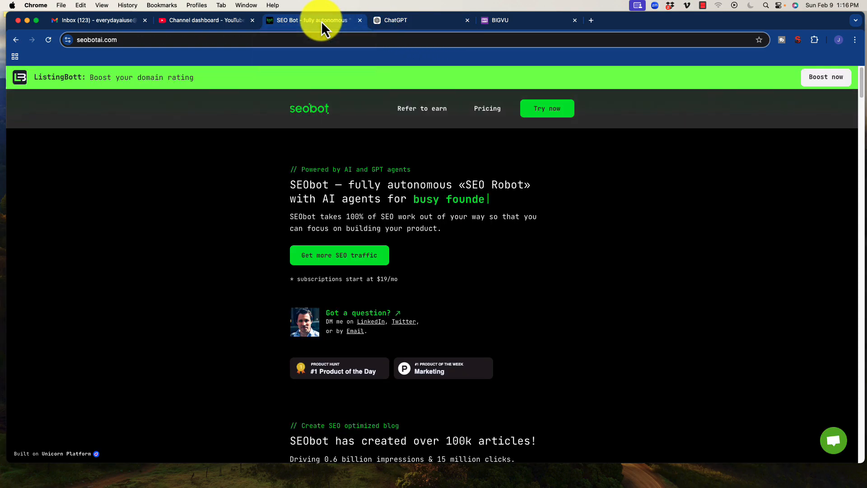
pyautogui.moveTo(252, 225)
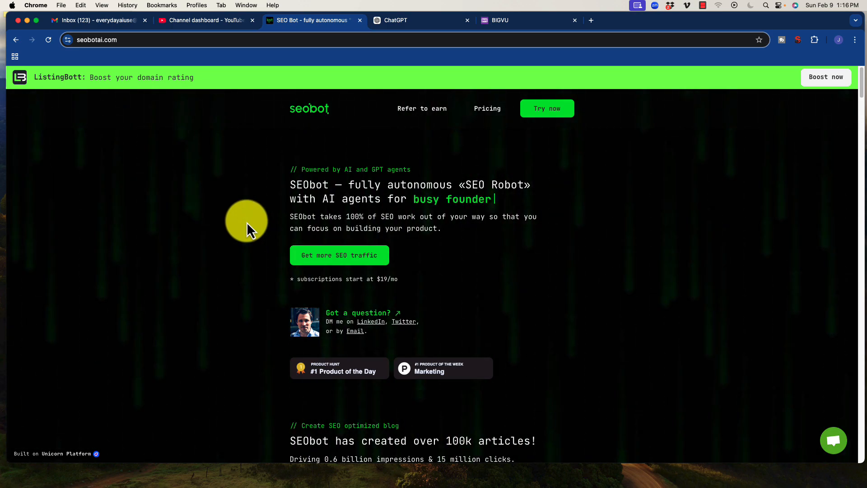
pyautogui.moveTo(282, 307)
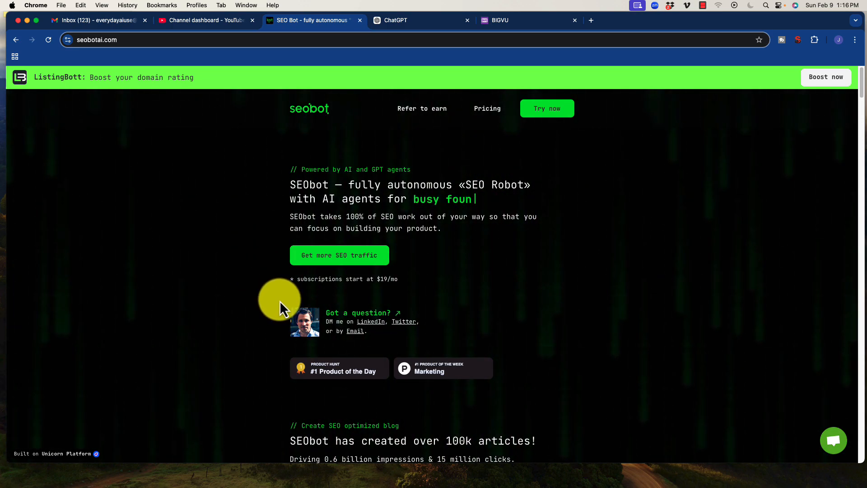
pyautogui.scroll(-3)
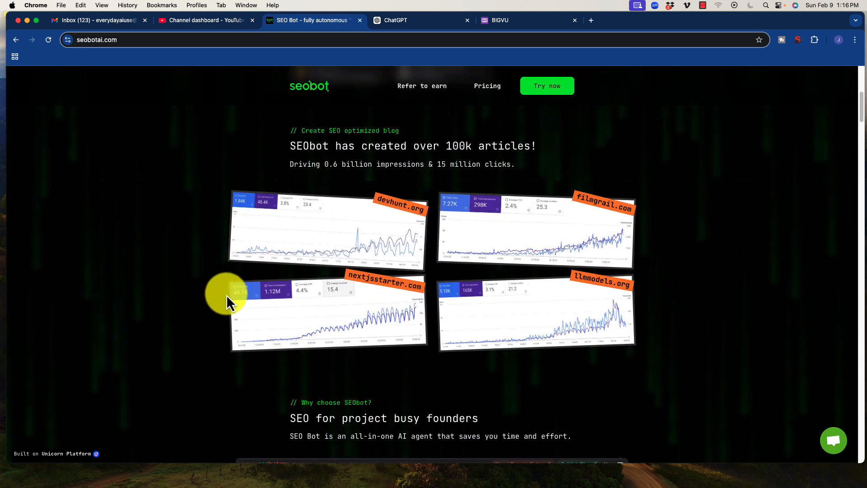
pyautogui.scroll(3)
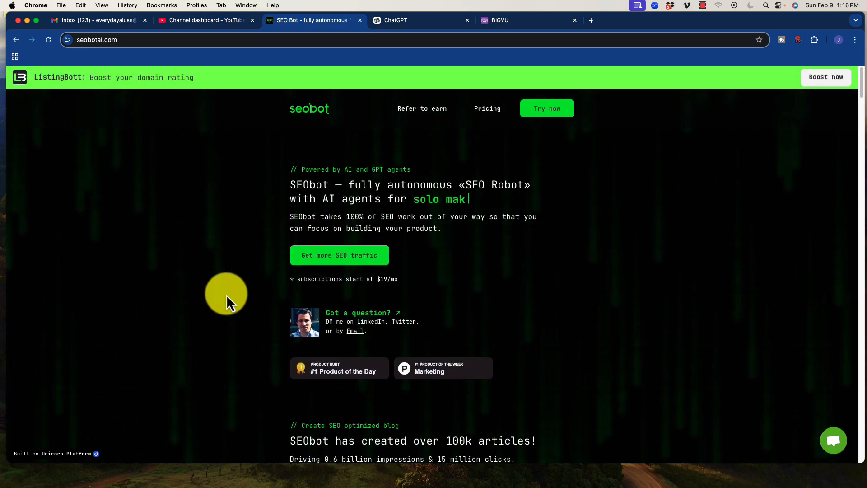
pyautogui.moveTo(283, 114)
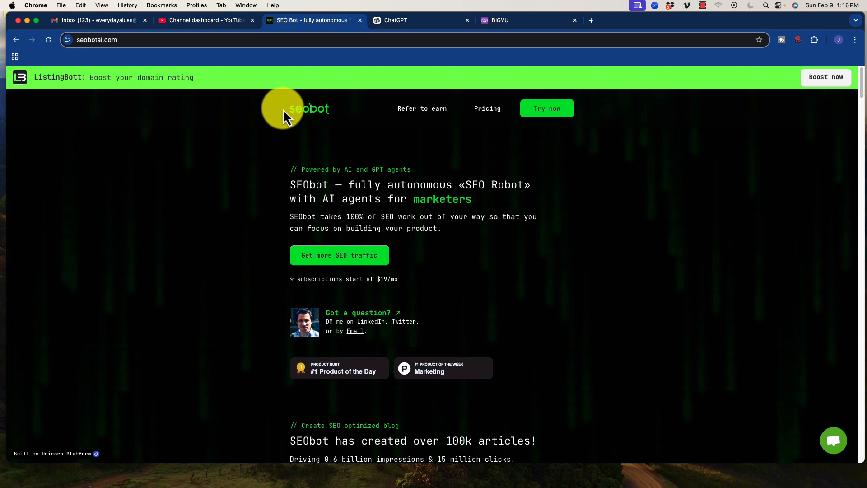
pyautogui.moveTo(253, 194)
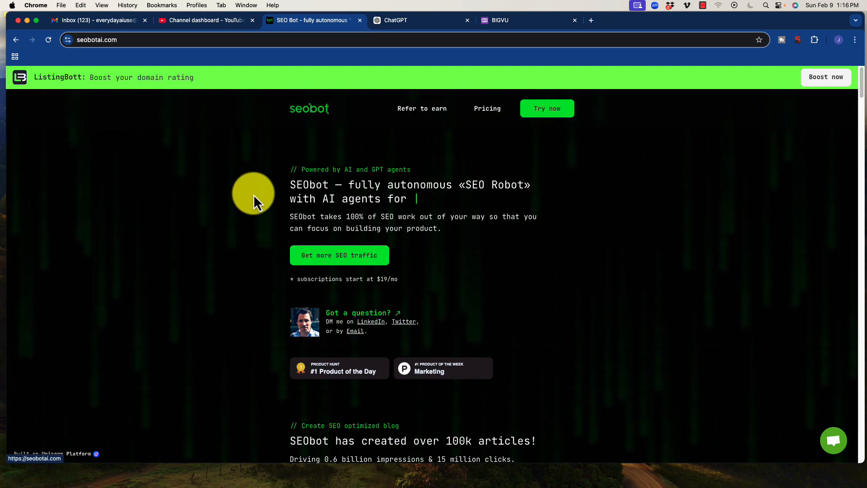
pyautogui.moveTo(219, 231)
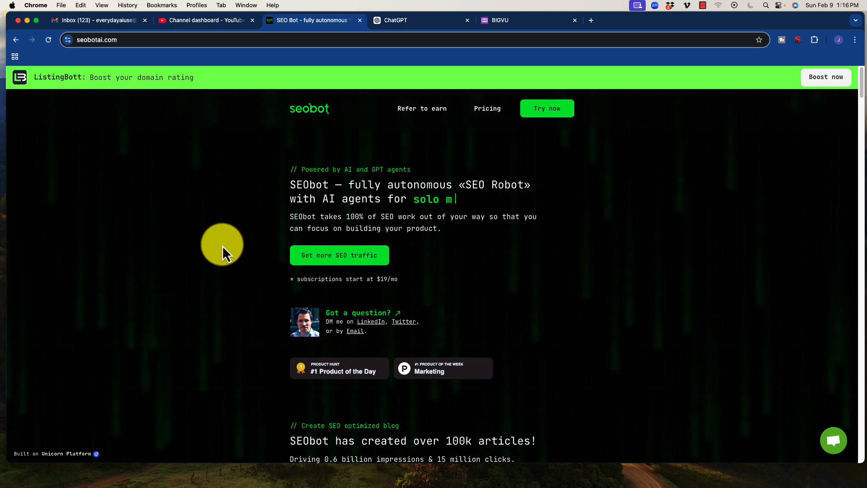
pyautogui.moveTo(260, 276)
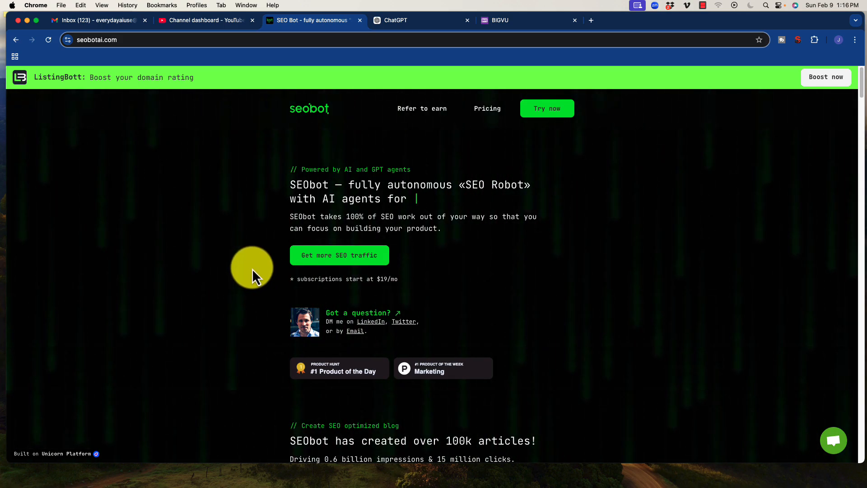
pyautogui.scroll(-3)
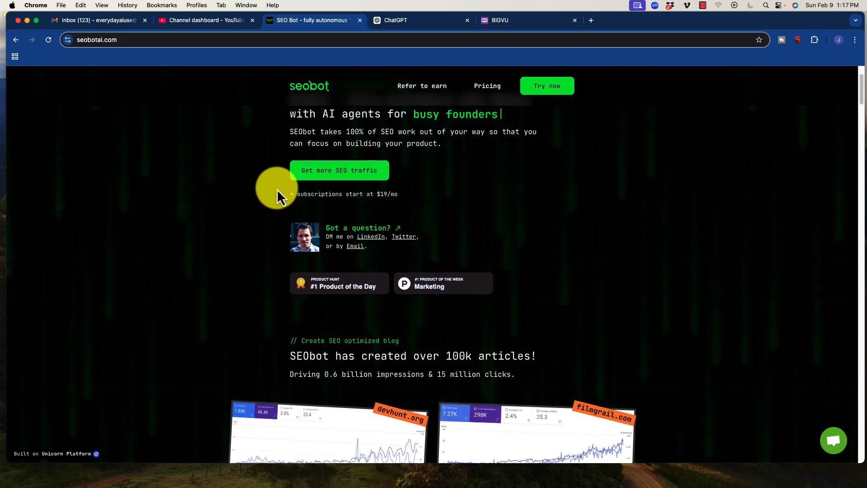
pyautogui.moveTo(312, 170)
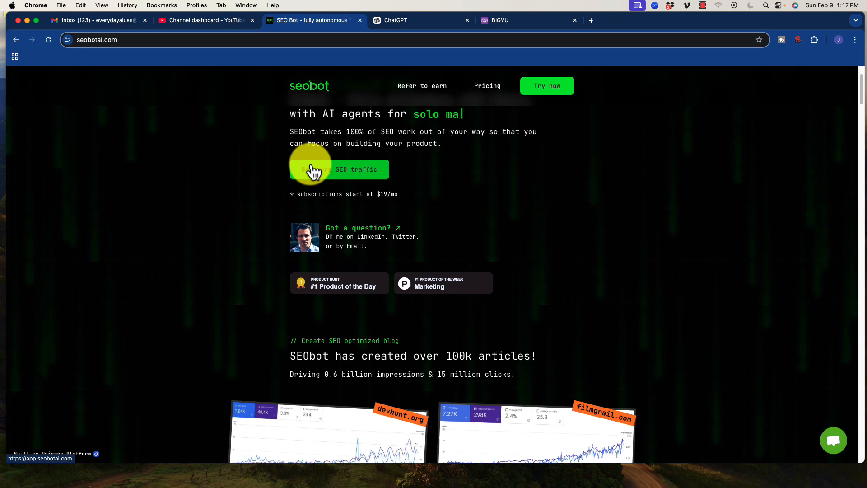
pyautogui.moveTo(260, 193)
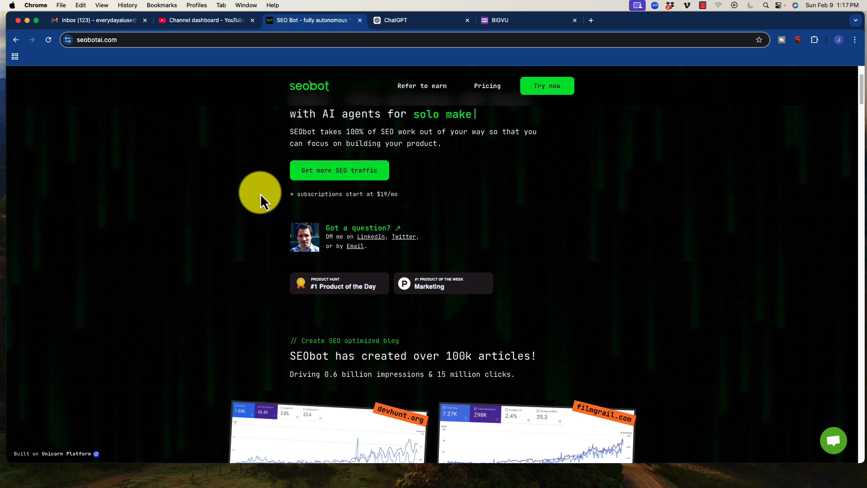
pyautogui.moveTo(230, 243)
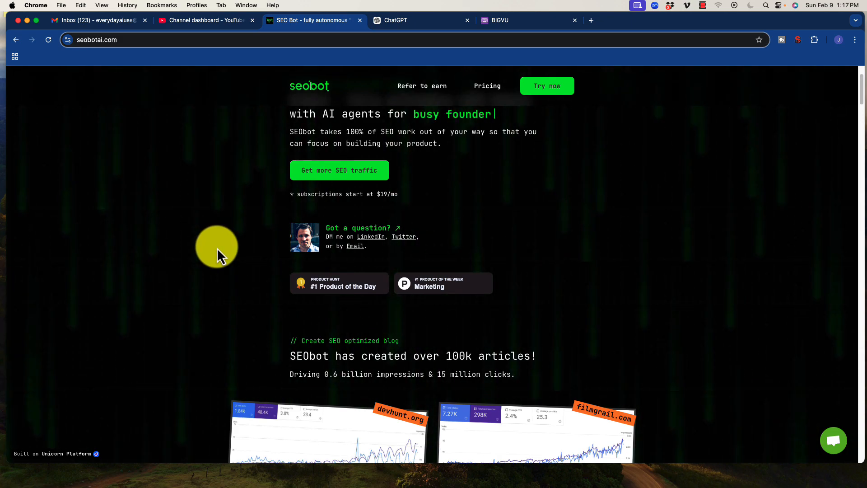
pyautogui.moveTo(240, 260)
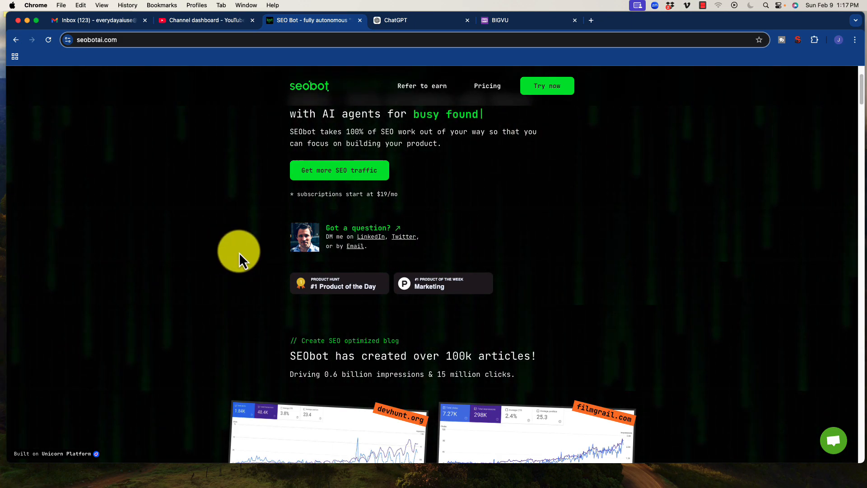
pyautogui.moveTo(356, 162)
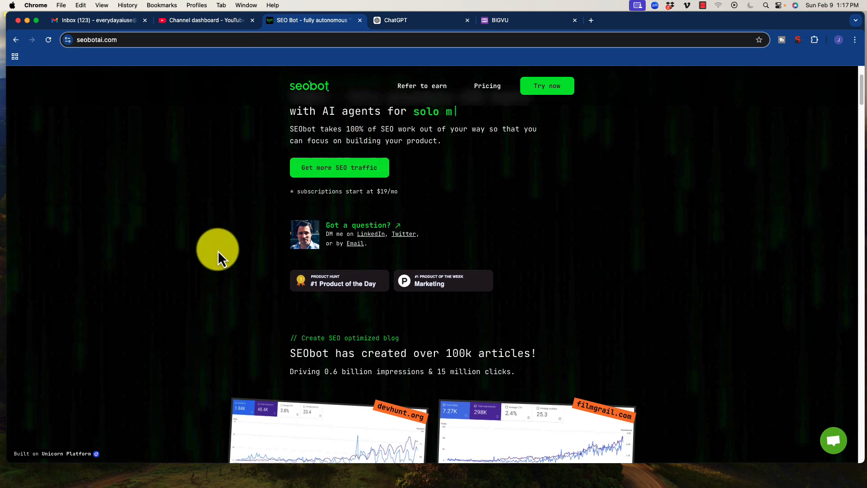
pyautogui.scroll(-3)
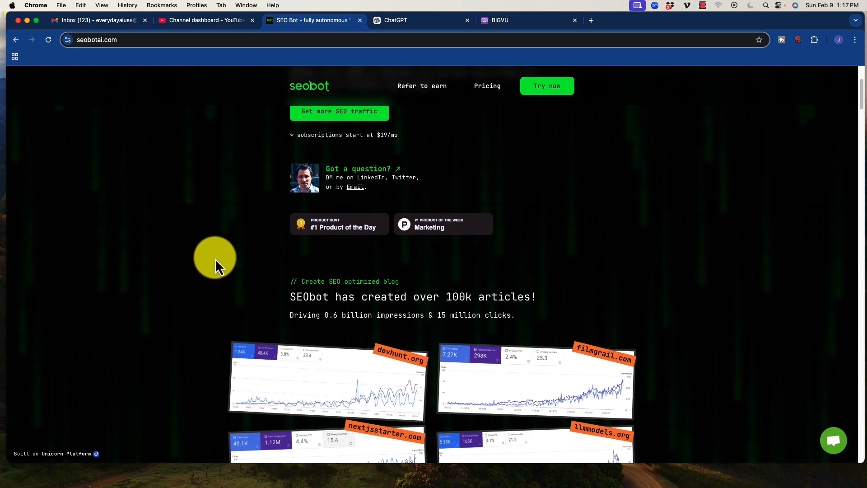
pyautogui.scroll(-3)
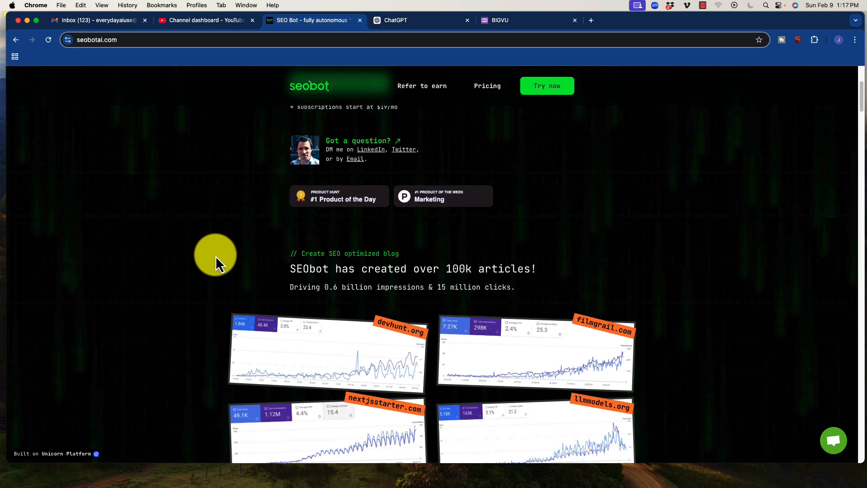
pyautogui.scroll(-3)
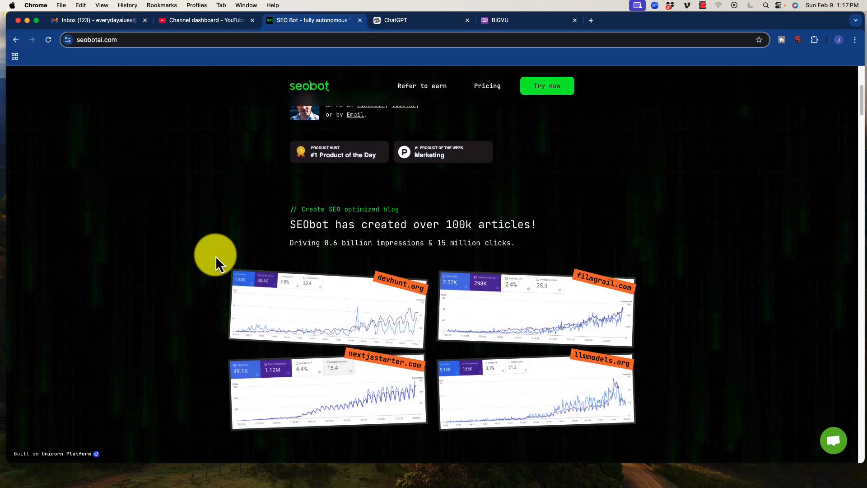
pyautogui.scroll(3)
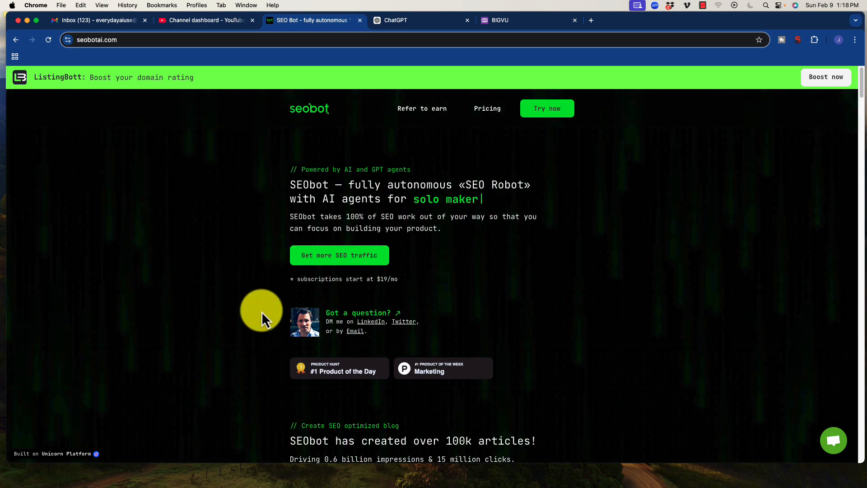
pyautogui.scroll(-3)
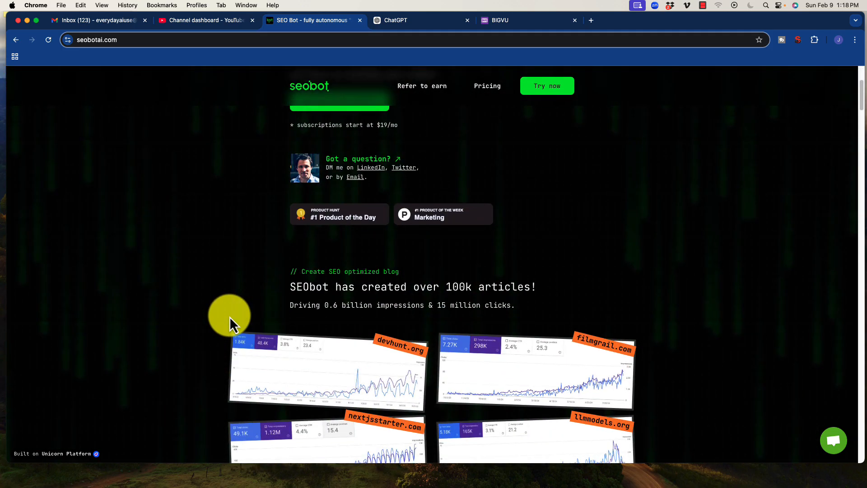
# Browse SEObot's AI agent demo down to the testimonial citing 20.1K clicks and 1.93M impressions
pyautogui.scroll(-3)
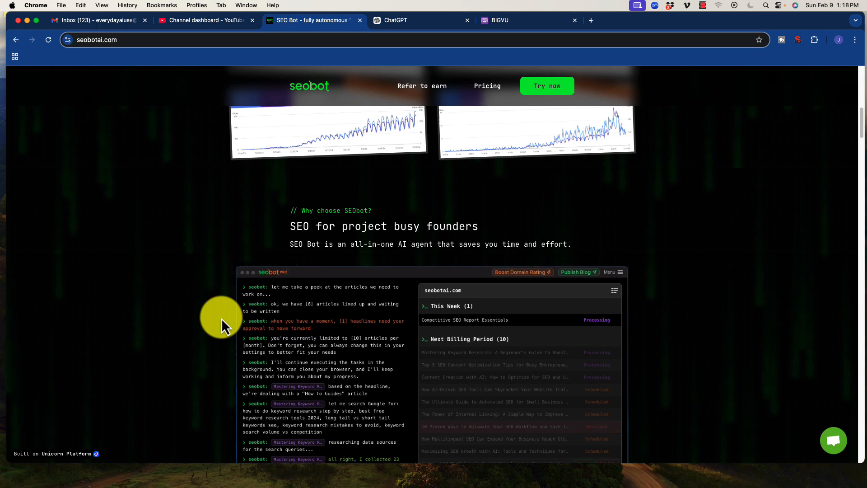
pyautogui.moveTo(224, 318)
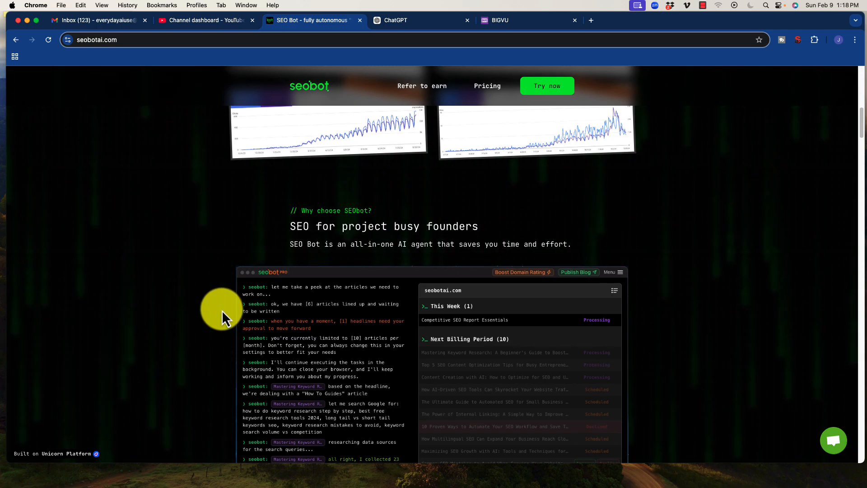
pyautogui.scroll(-3)
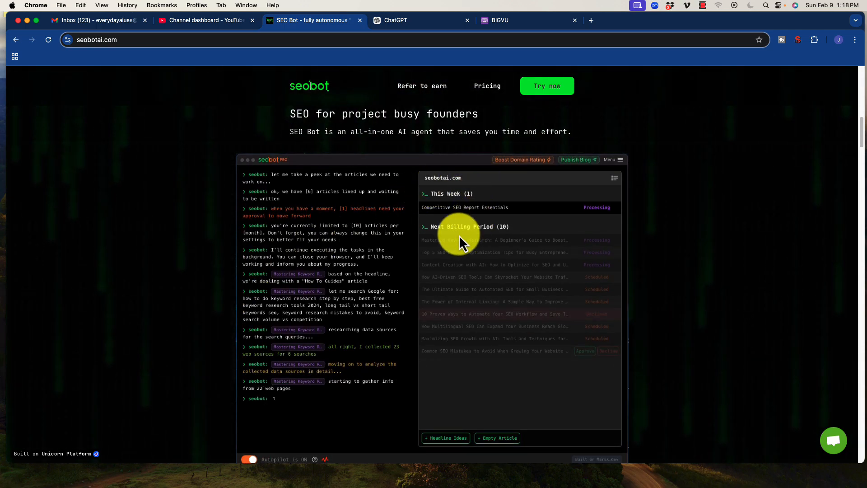
pyautogui.moveTo(467, 276)
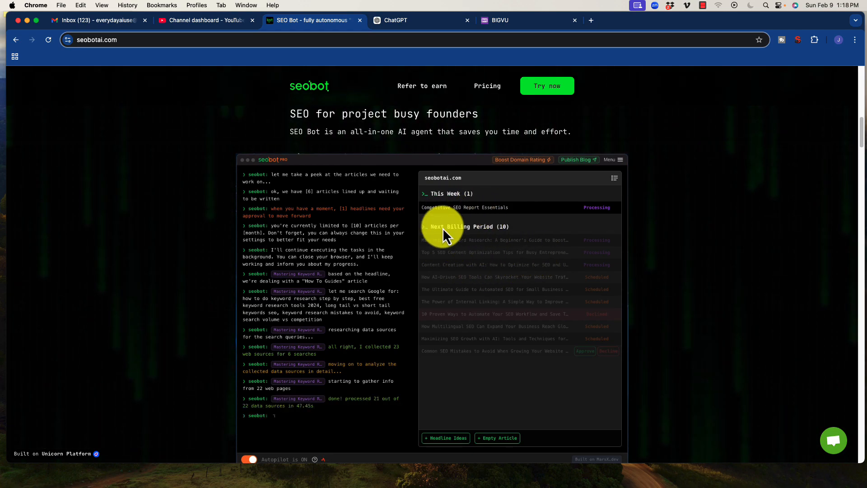
pyautogui.moveTo(517, 323)
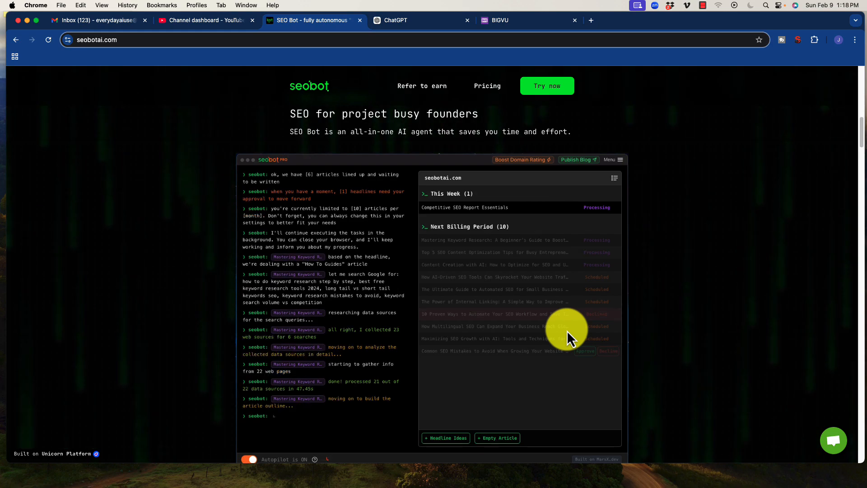
pyautogui.moveTo(470, 302)
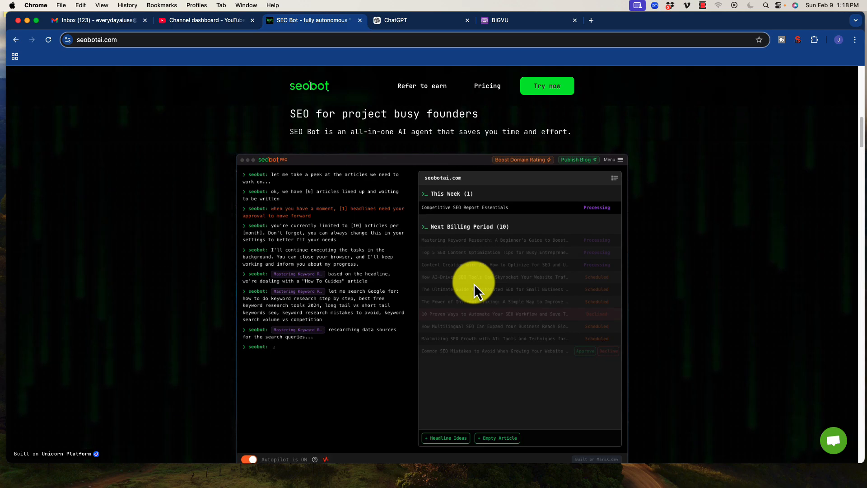
pyautogui.moveTo(221, 276)
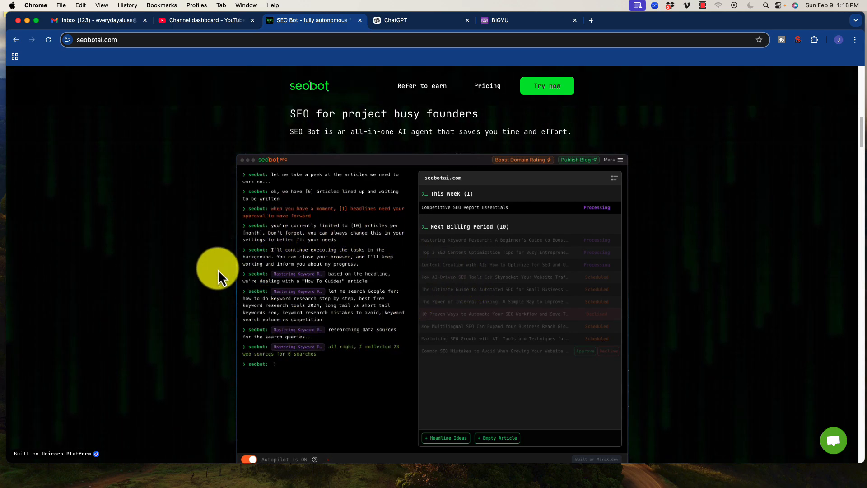
pyautogui.scroll(-3)
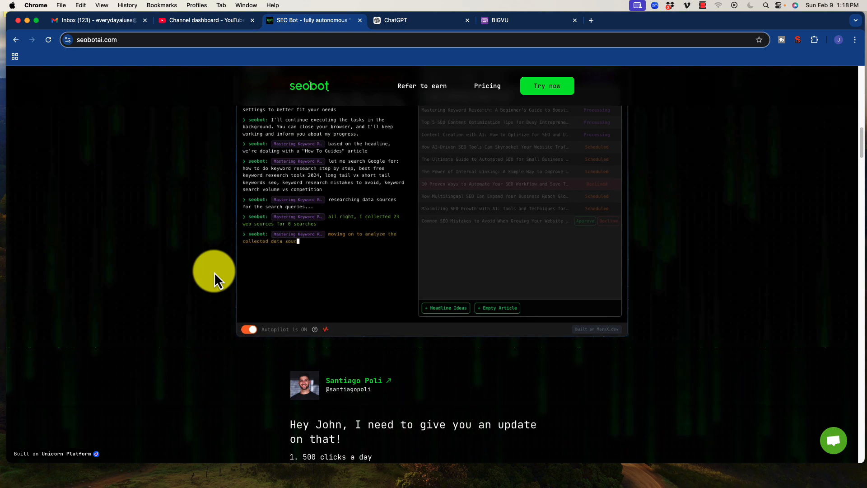
pyautogui.scroll(-3)
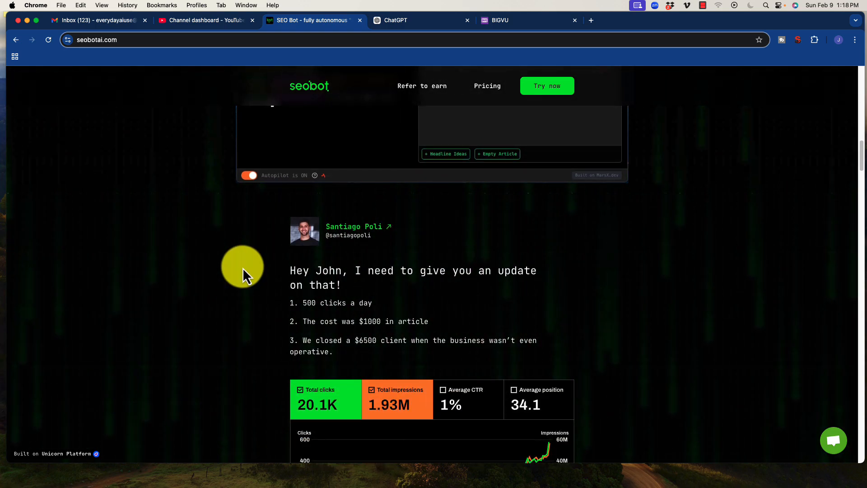
pyautogui.moveTo(360, 66)
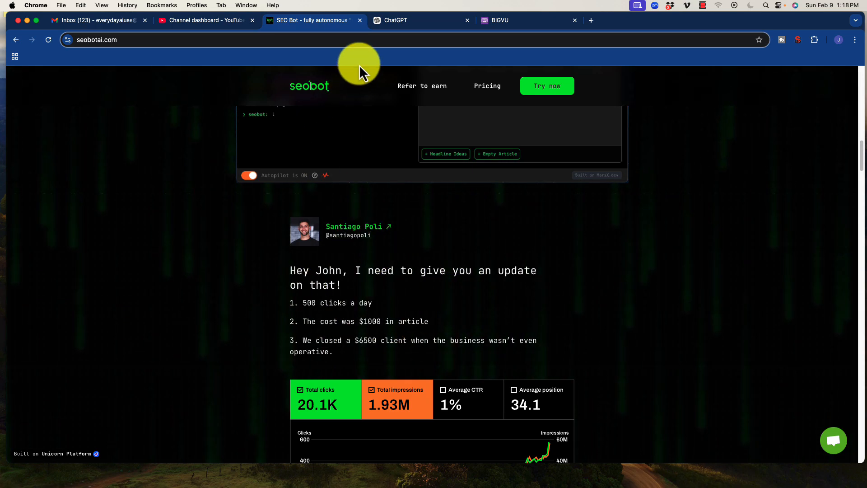
# Return to the ChatGPT Youtube Consultant project page with its files, instructions and chats
pyautogui.click(396, 20)
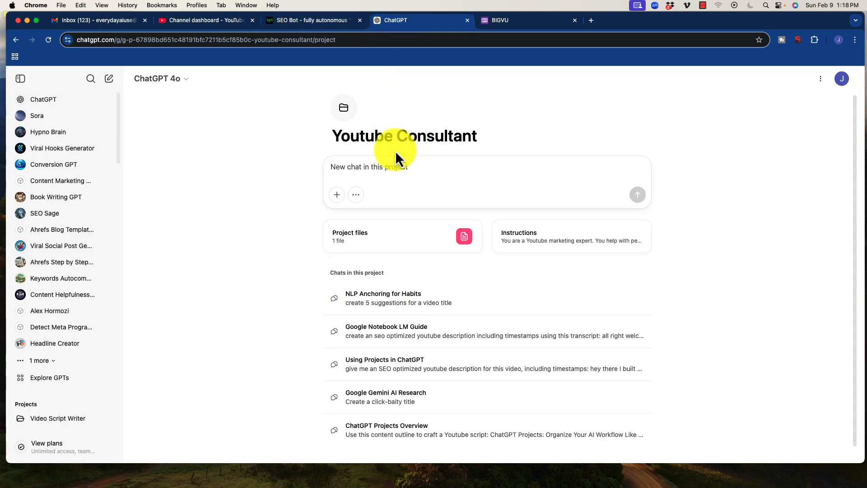
pyautogui.moveTo(360, 141)
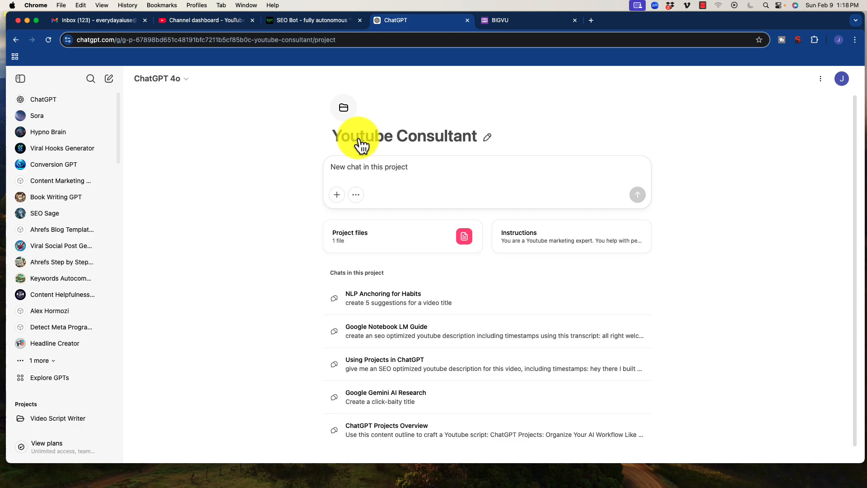
pyautogui.moveTo(257, 136)
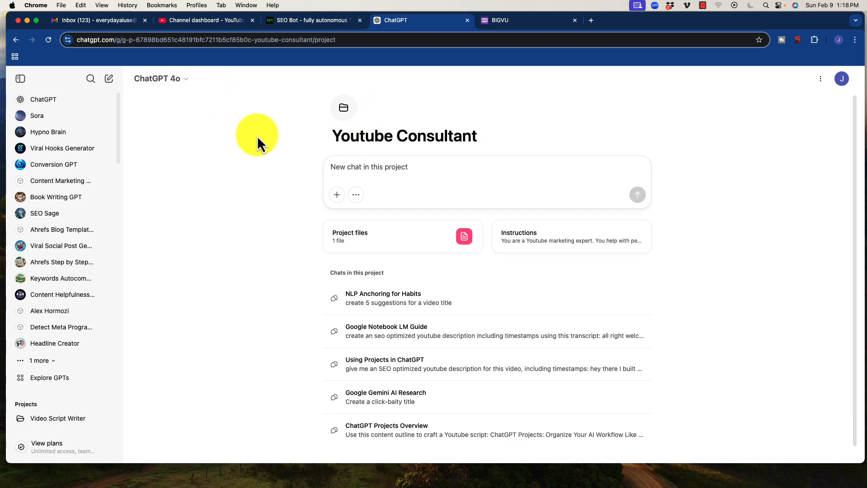
pyautogui.moveTo(464, 138)
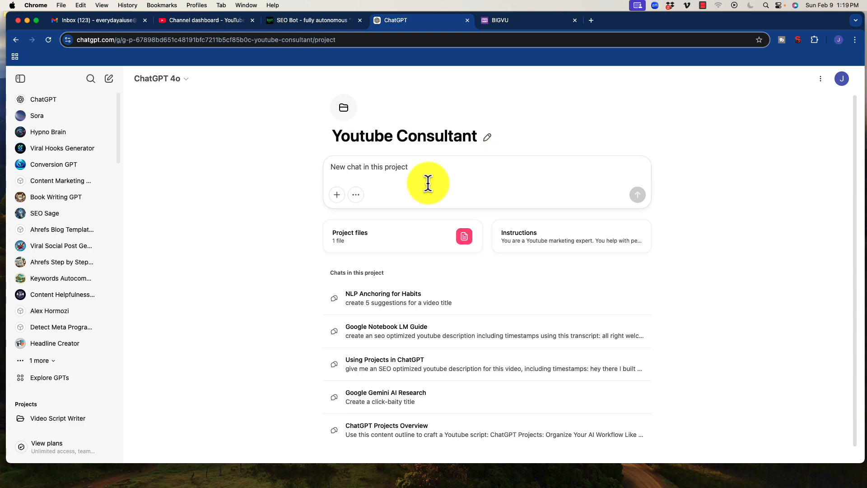
# Show the project files list containing Paddy Galloway Strategy.docx
pyautogui.click(402, 235)
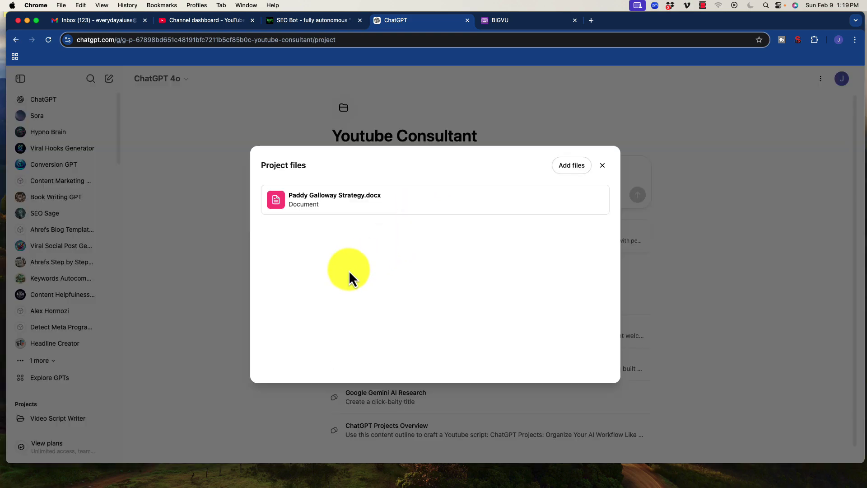
pyautogui.moveTo(293, 205)
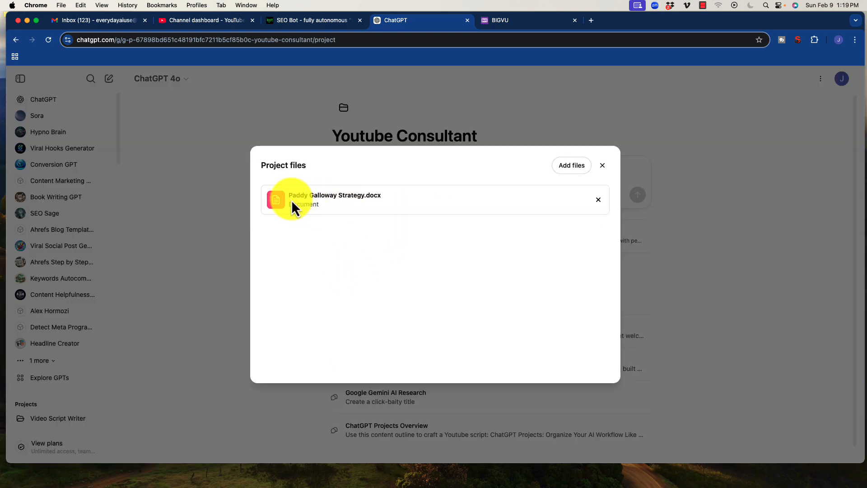
pyautogui.moveTo(407, 226)
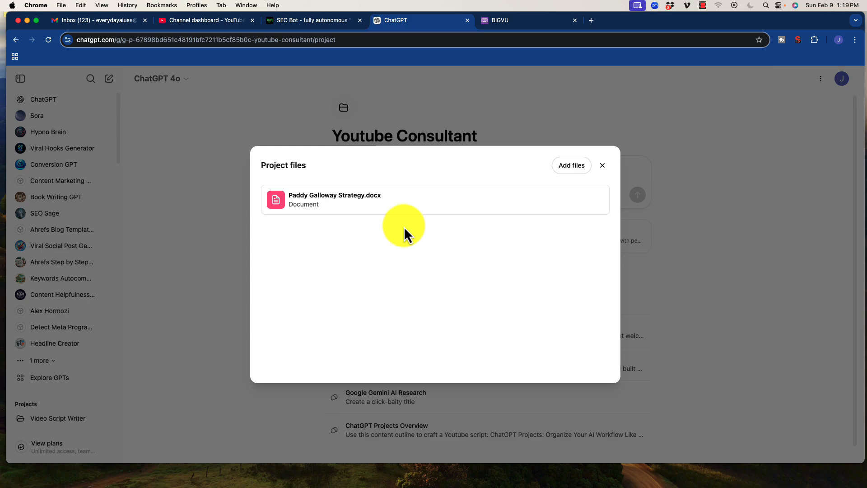
pyautogui.moveTo(348, 199)
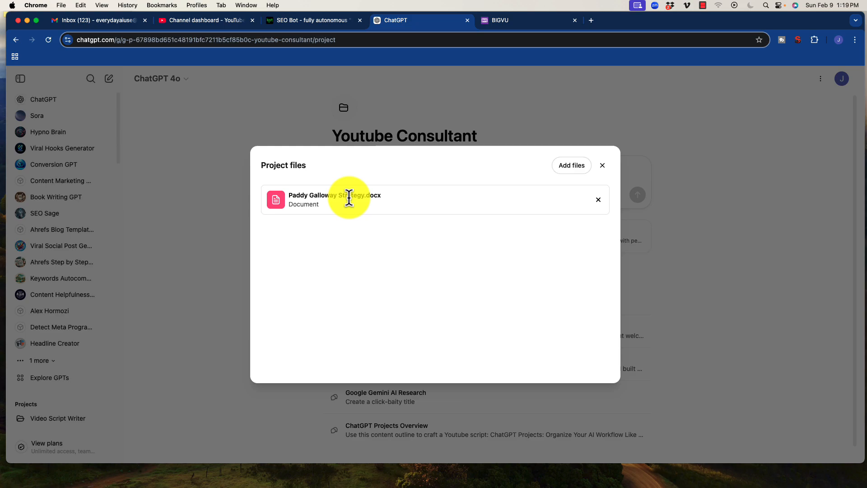
pyautogui.moveTo(294, 199)
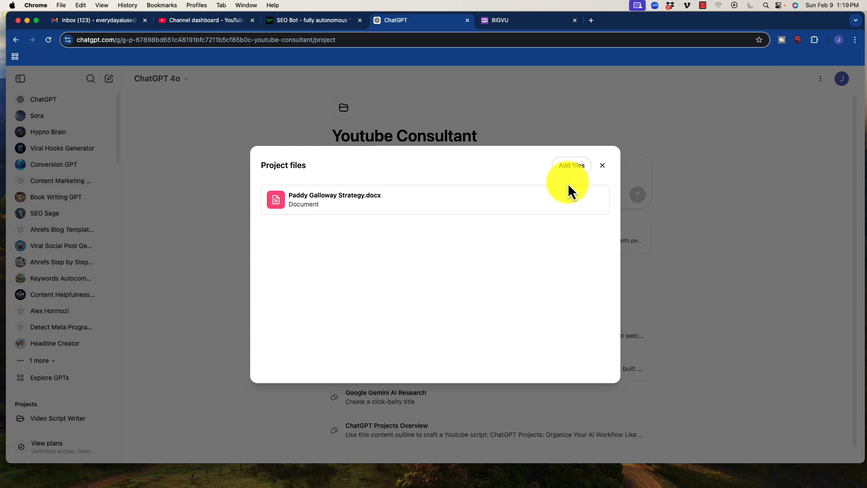
# Dismiss the files list, review the YouTube marketing expert instructions, and return to the chats list
pyautogui.click(602, 164)
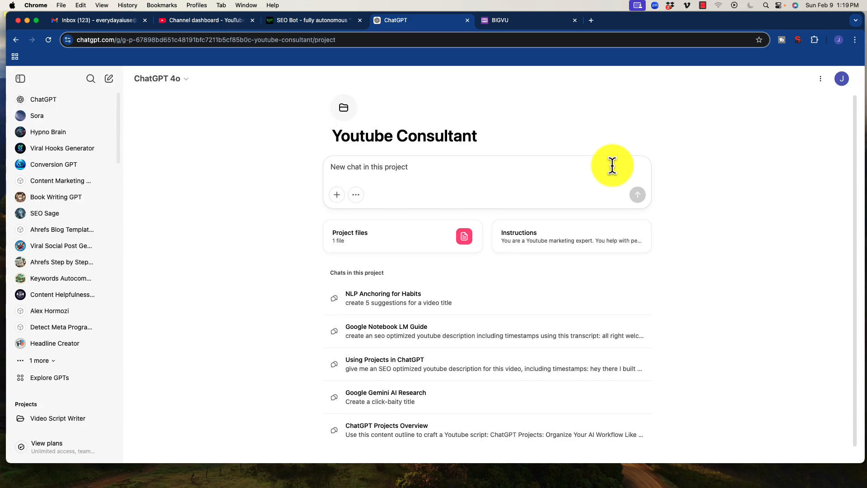
pyautogui.moveTo(551, 243)
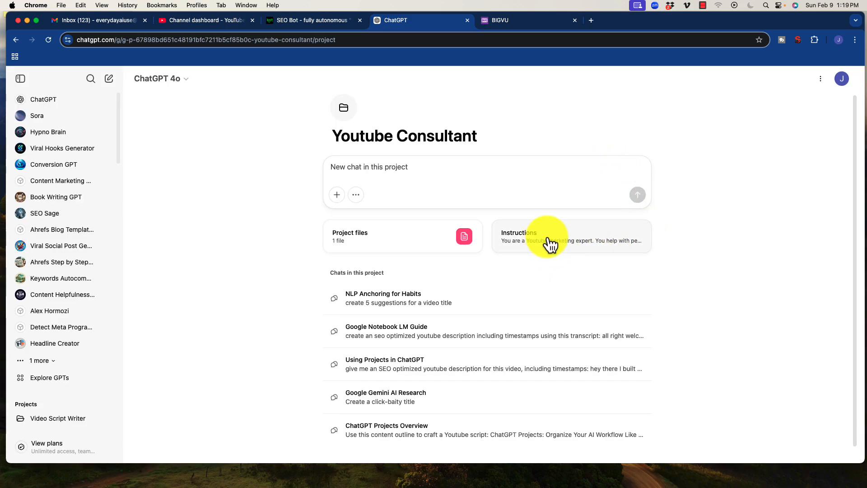
pyautogui.click(570, 236)
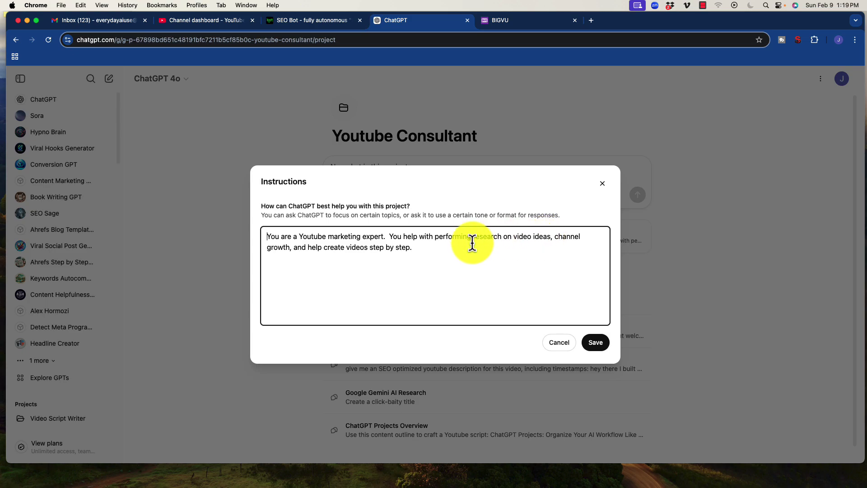
pyautogui.moveTo(432, 240)
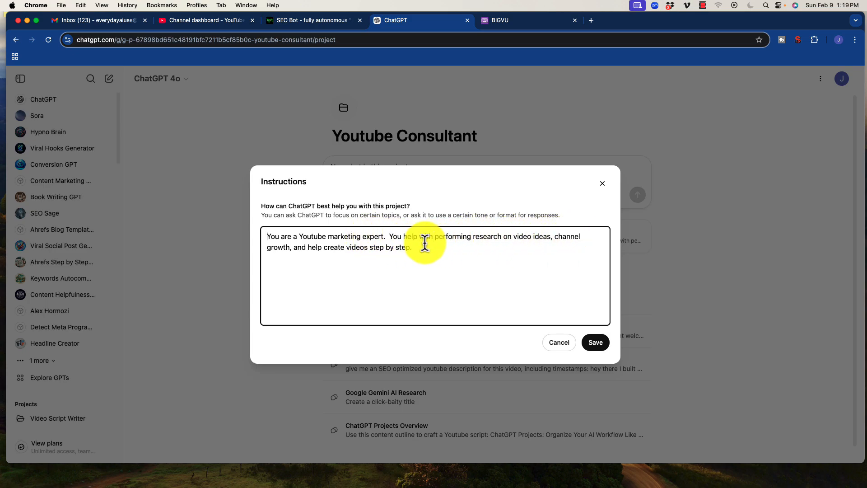
pyautogui.moveTo(350, 248)
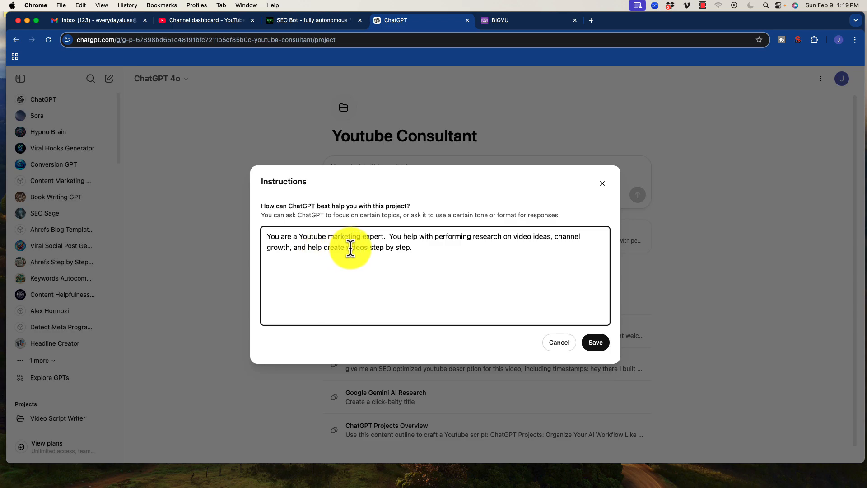
pyautogui.moveTo(604, 190)
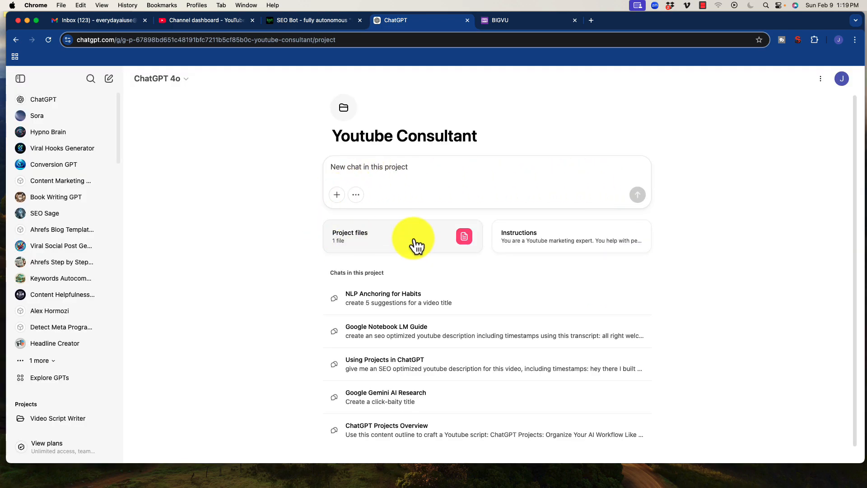
pyautogui.moveTo(336, 235)
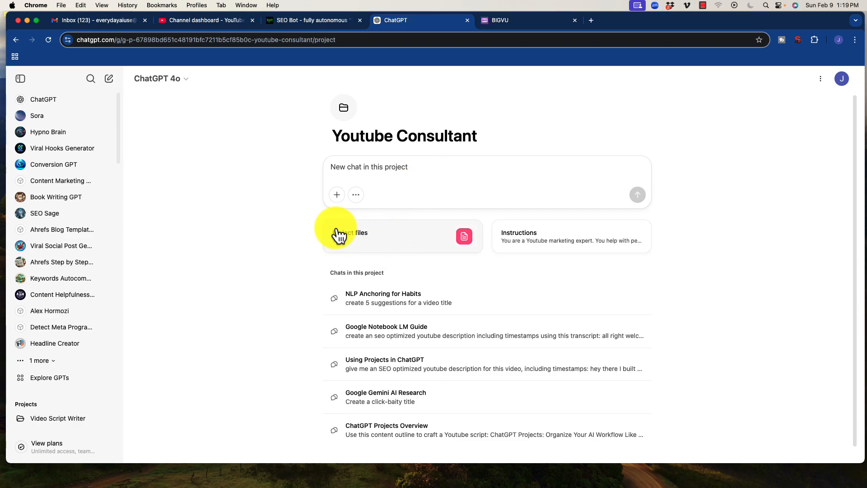
pyautogui.scroll(-3)
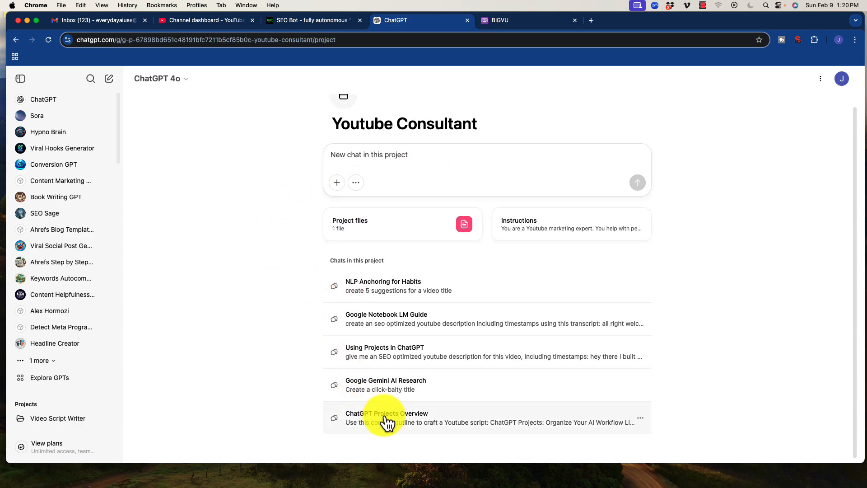
pyautogui.moveTo(396, 354)
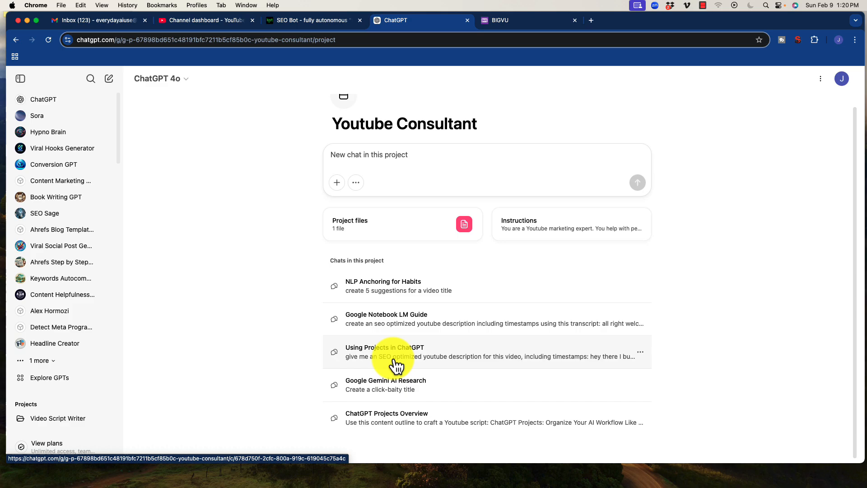
pyautogui.click(385, 351)
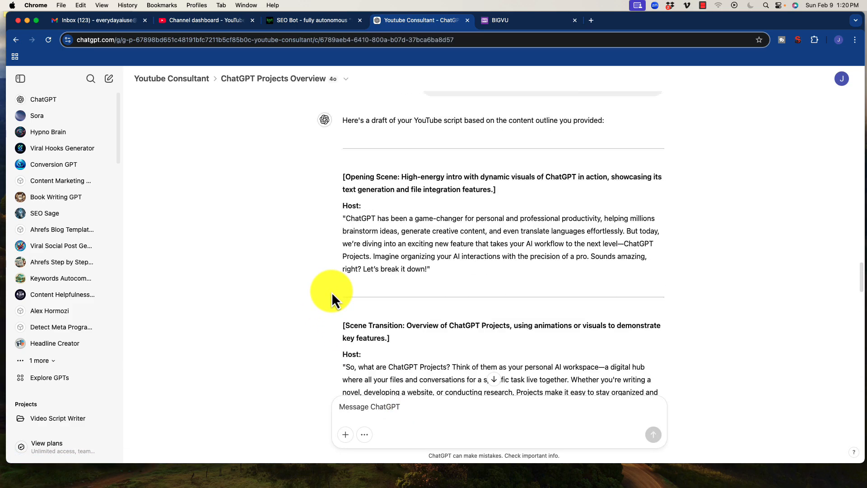
pyautogui.scroll(3)
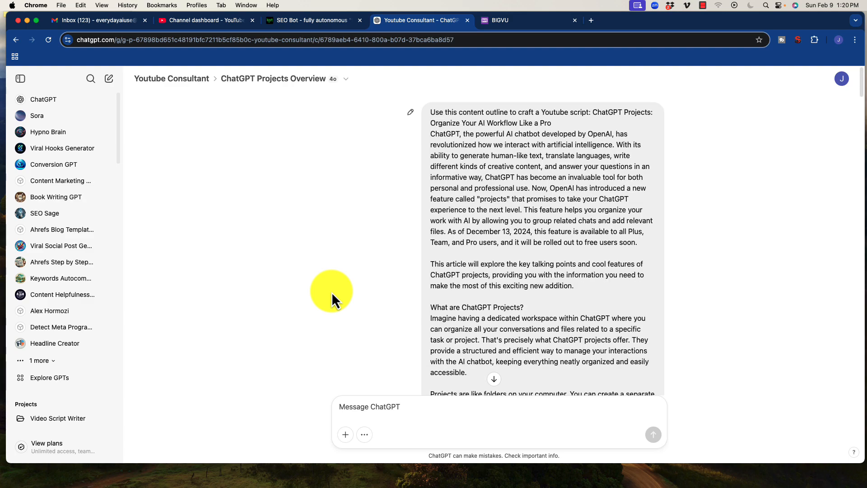
pyautogui.moveTo(376, 284)
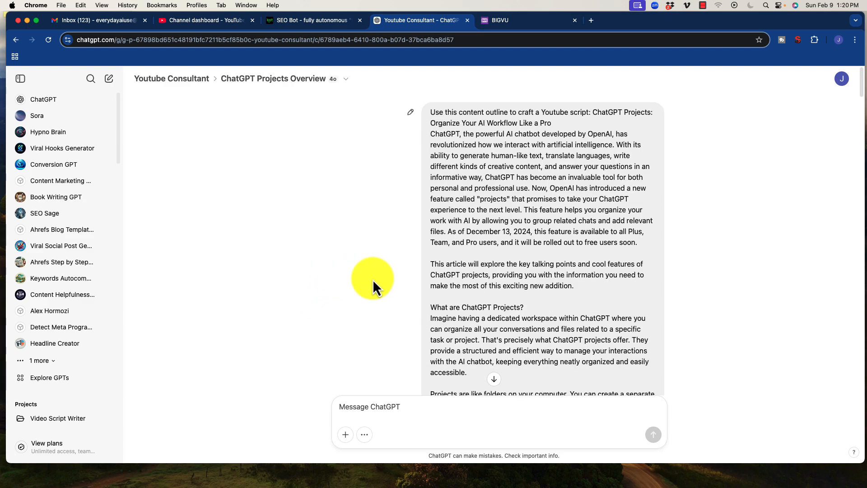
pyautogui.scroll(-3)
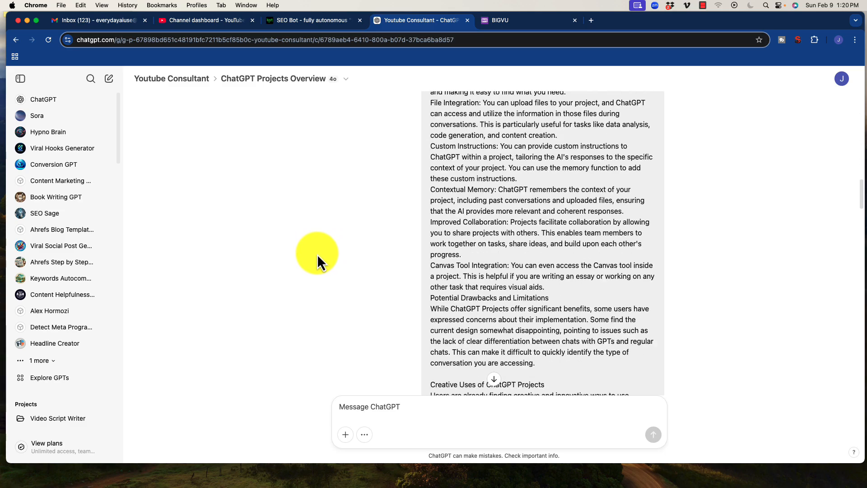
pyautogui.scroll(-3)
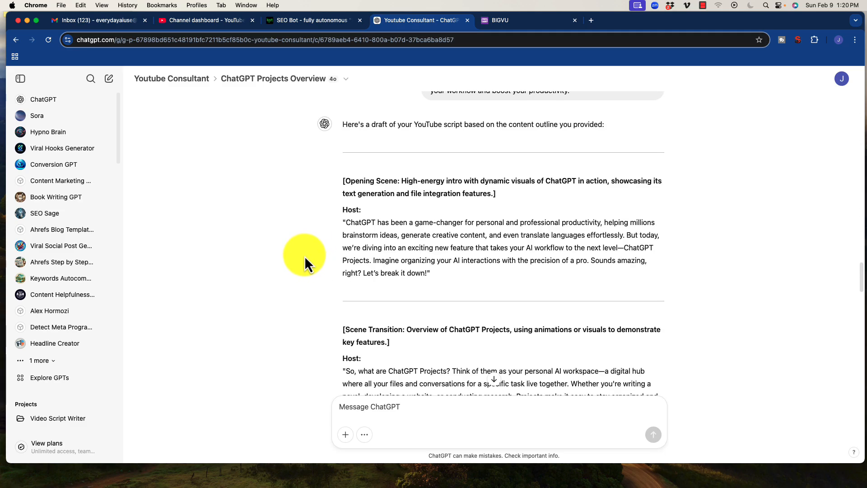
pyautogui.scroll(3)
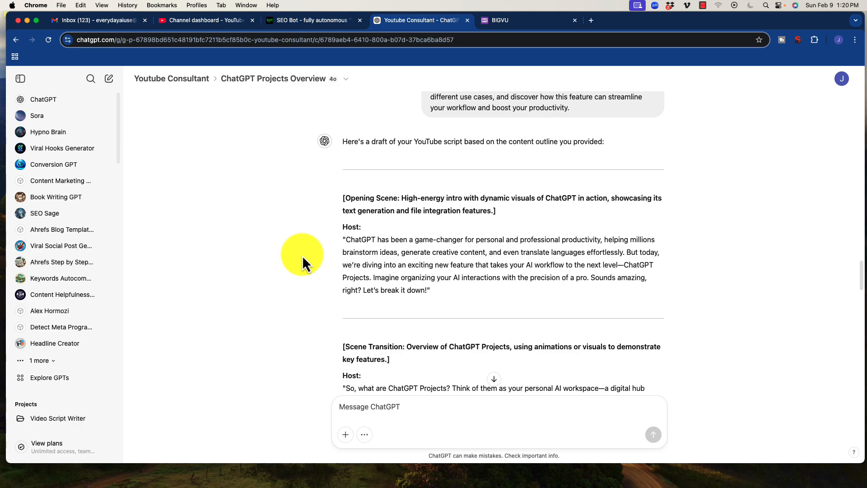
pyautogui.moveTo(412, 208)
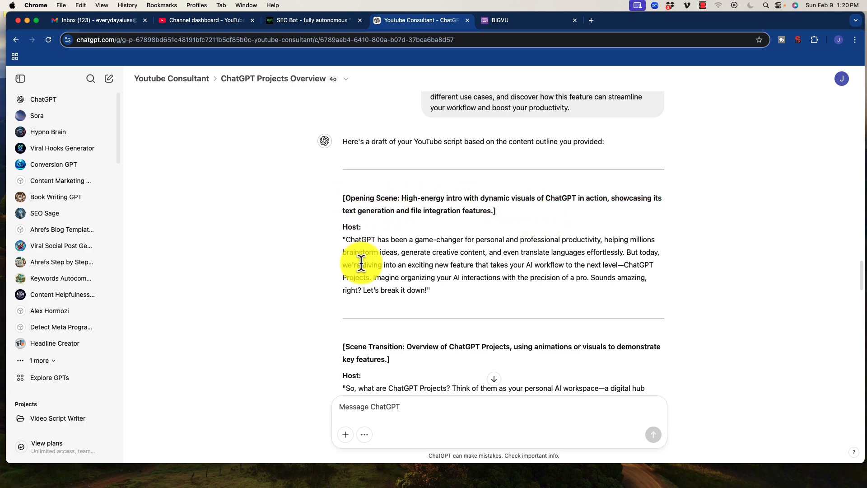
pyautogui.scroll(-3)
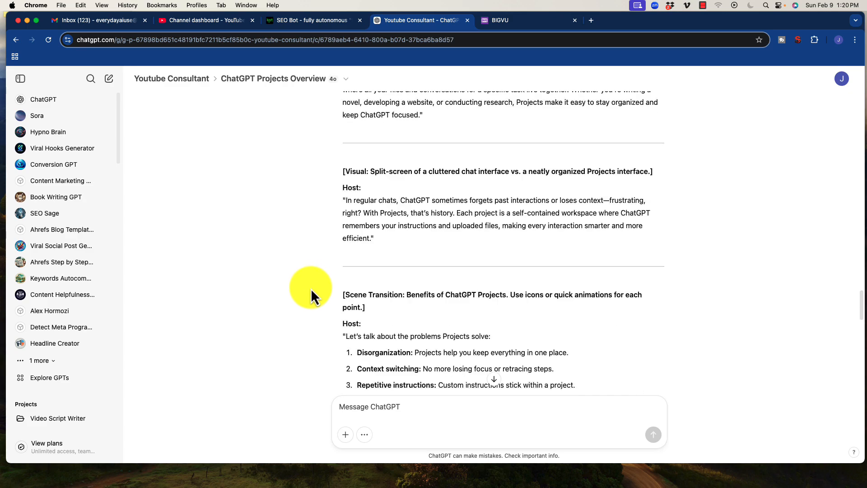
pyautogui.moveTo(334, 255)
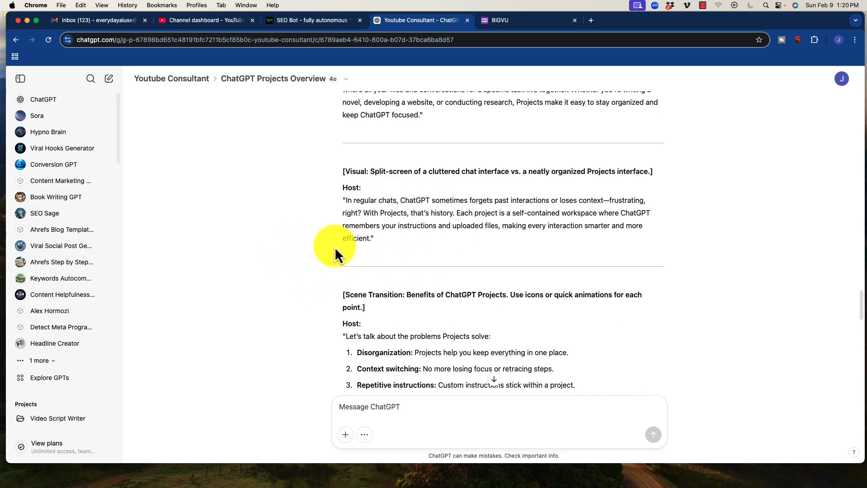
pyautogui.scroll(-3)
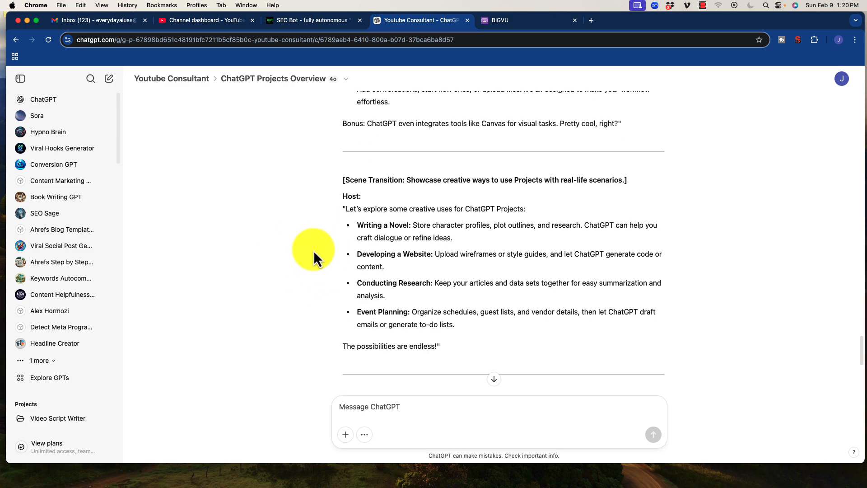
pyautogui.scroll(-3)
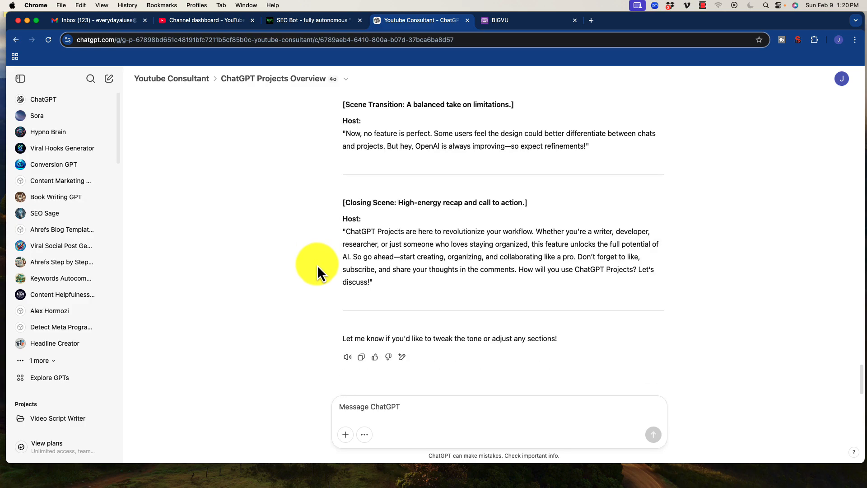
pyautogui.moveTo(372, 263)
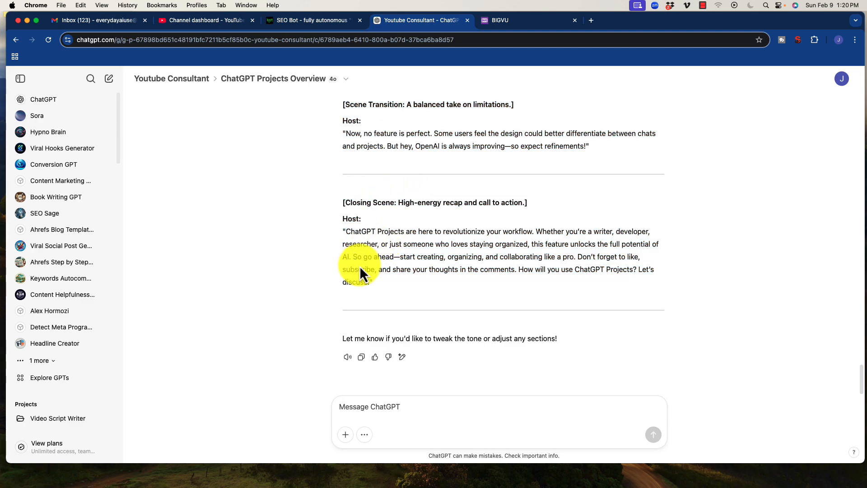
pyautogui.moveTo(353, 271)
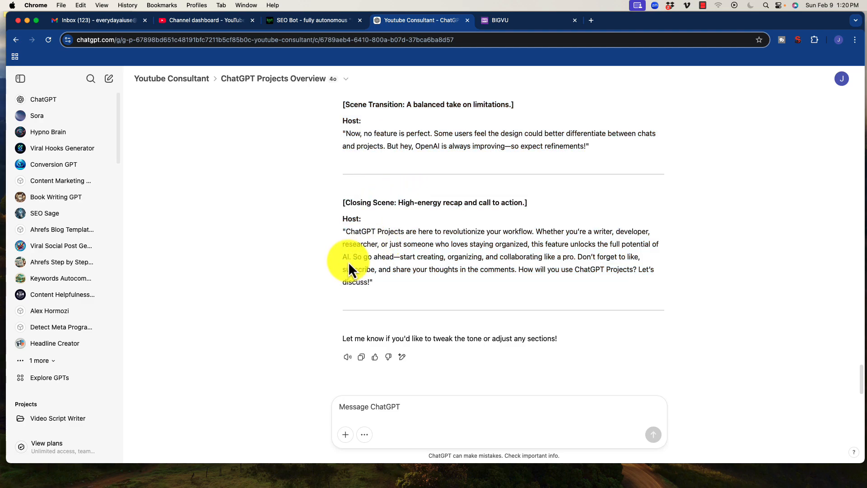
pyautogui.moveTo(437, 337)
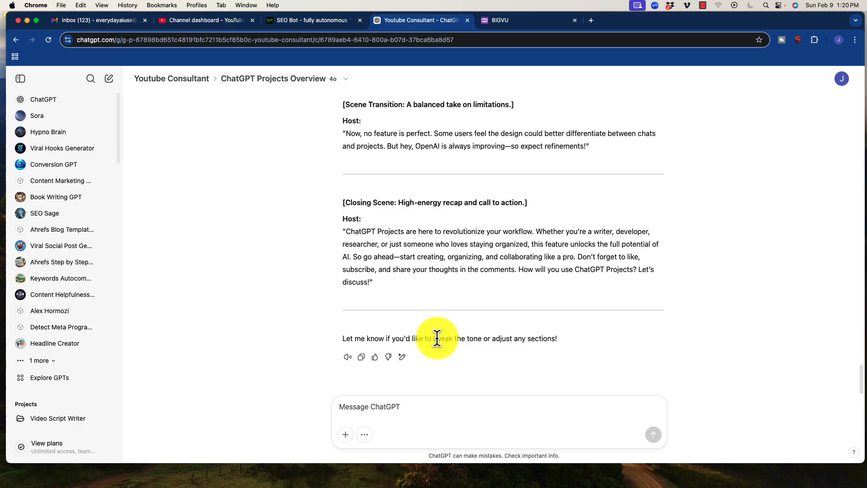
pyautogui.scroll(3)
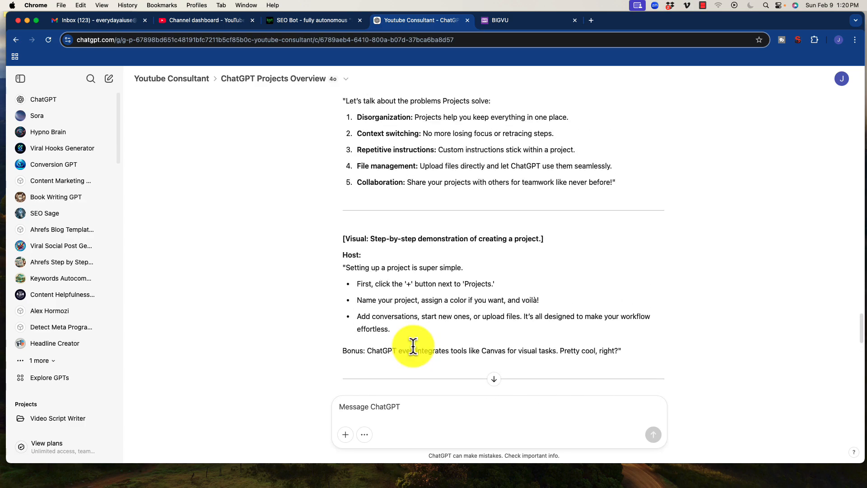
pyautogui.moveTo(385, 394)
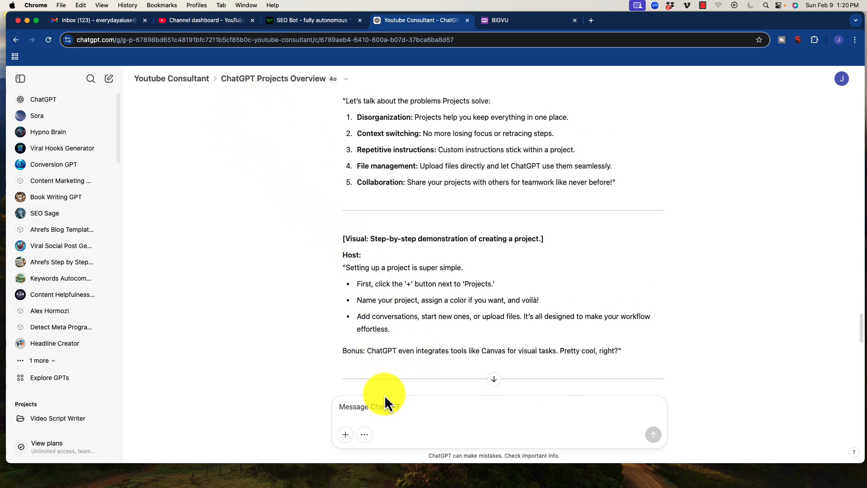
pyautogui.click(364, 434)
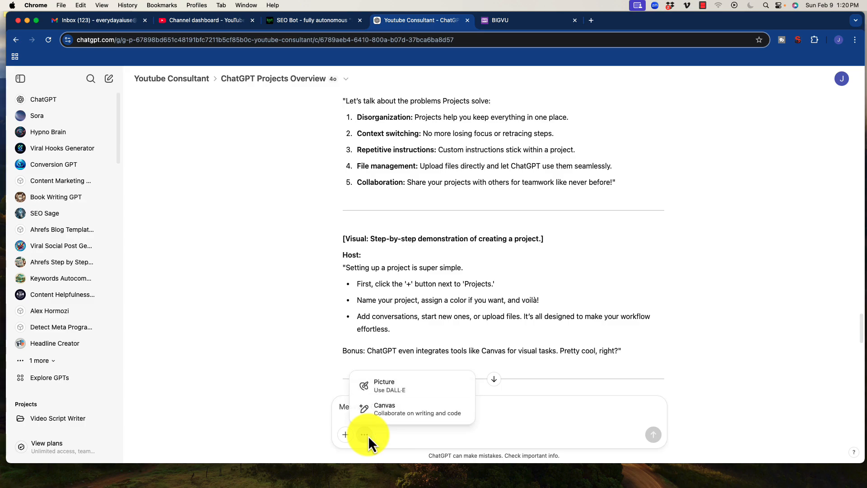
pyautogui.moveTo(409, 385)
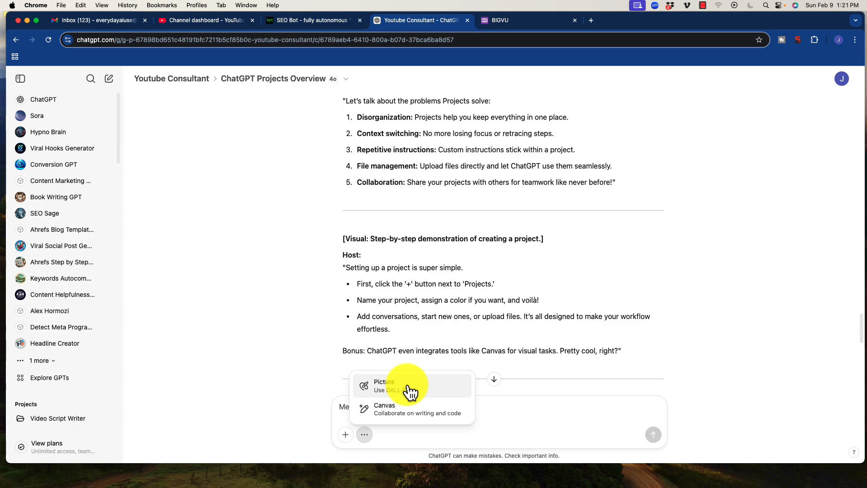
pyautogui.moveTo(333, 309)
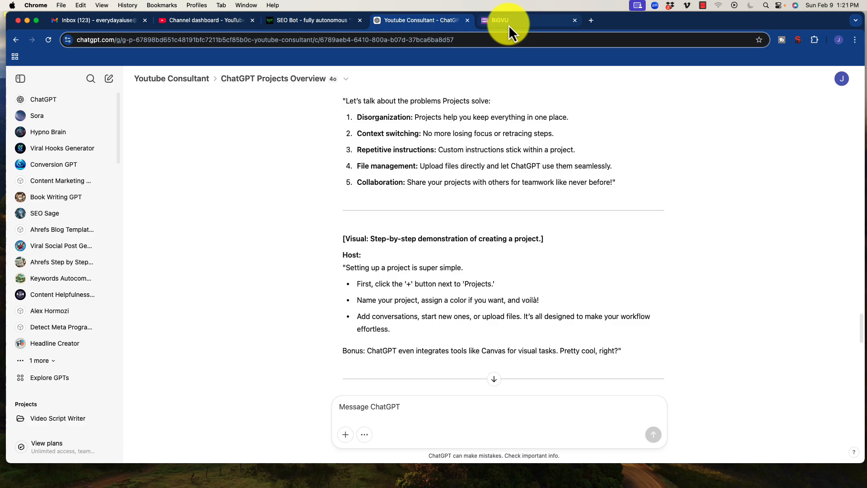
# Check the empty BIGVU editor, then copy the whole ChatGPT YouTube script reply
pyautogui.click(503, 20)
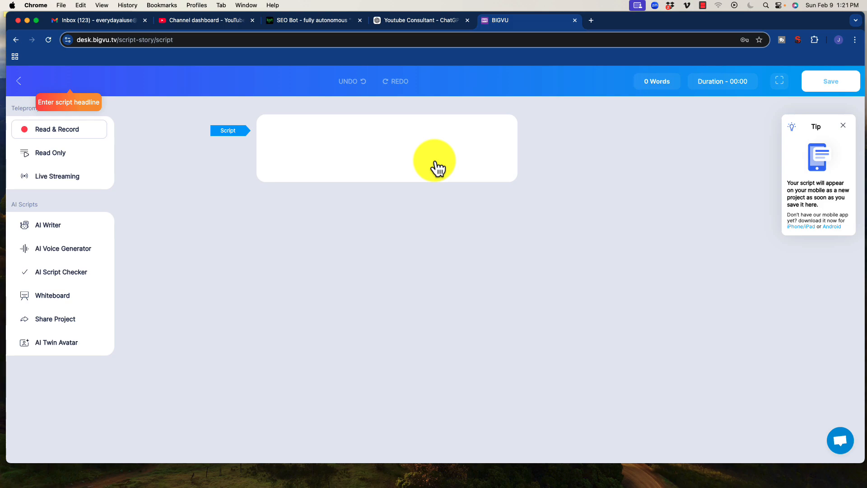
pyautogui.moveTo(365, 141)
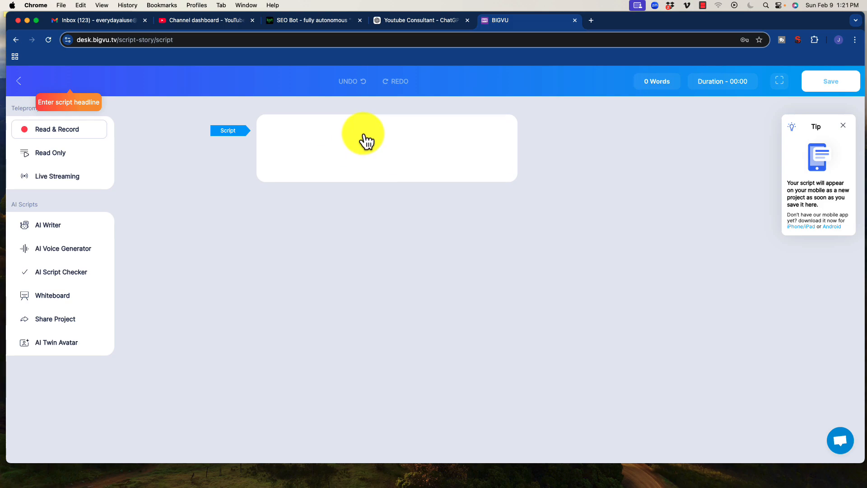
pyautogui.moveTo(422, 21)
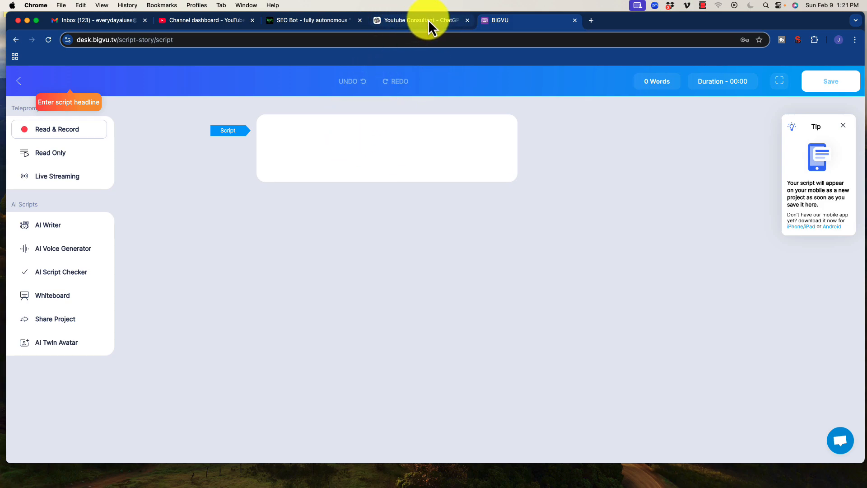
pyautogui.click(418, 21)
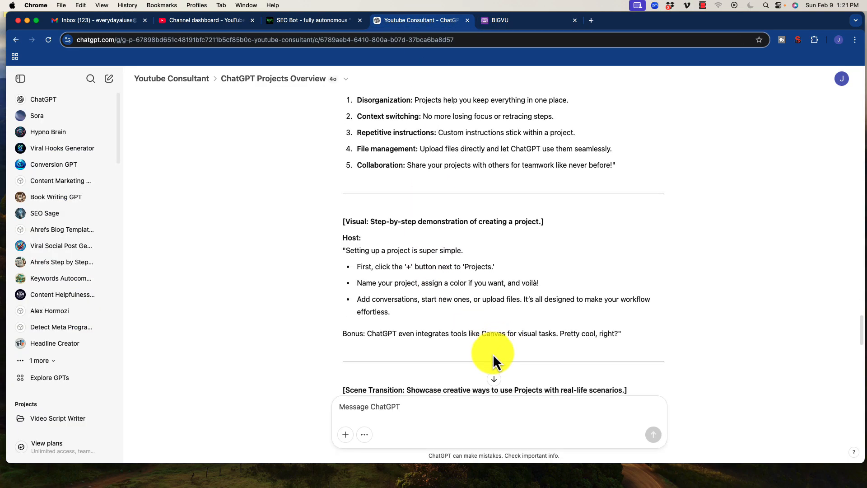
pyautogui.scroll(-3)
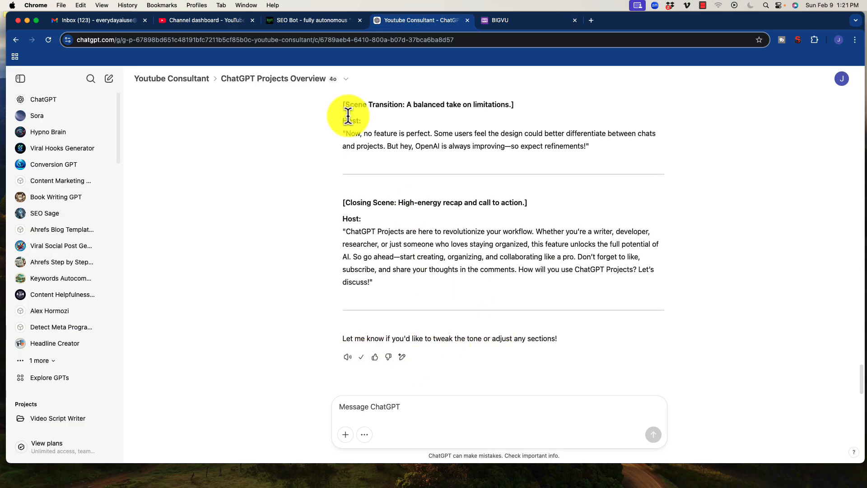
pyautogui.click(514, 21)
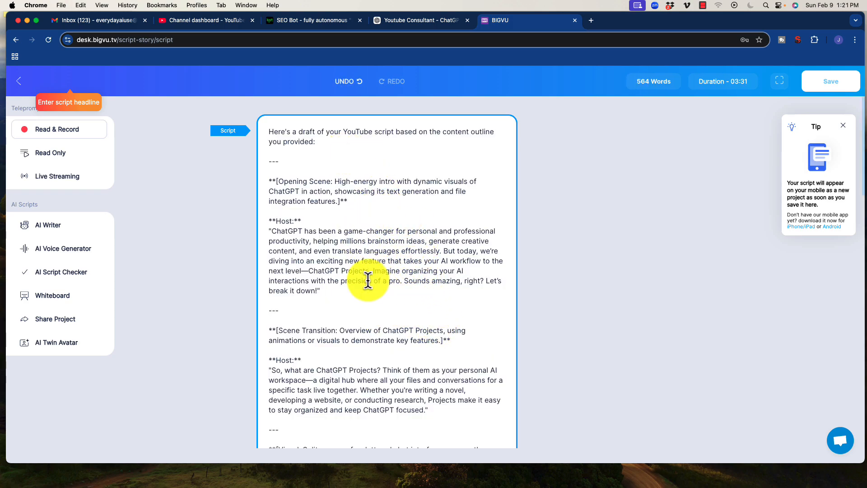
pyautogui.moveTo(59, 129)
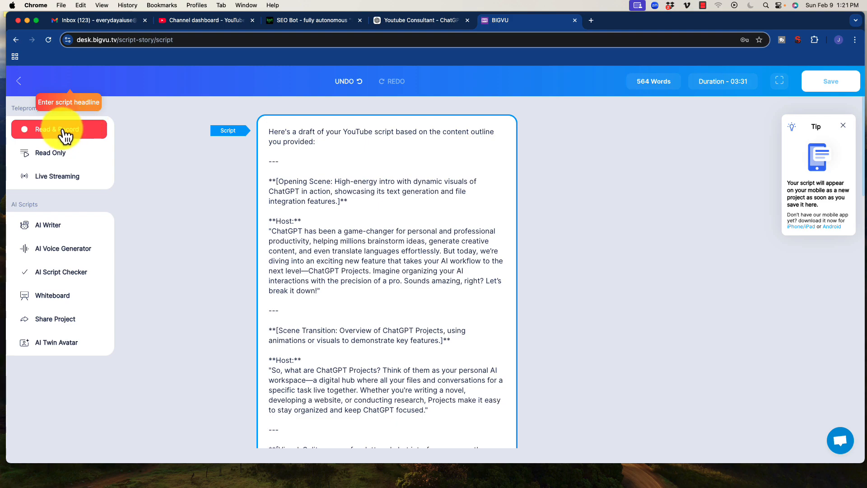
pyautogui.moveTo(188, 157)
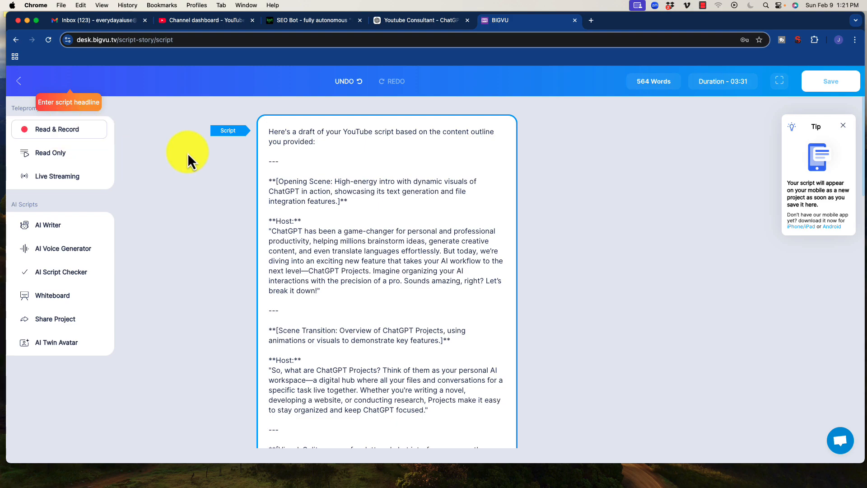
pyautogui.moveTo(385, 181)
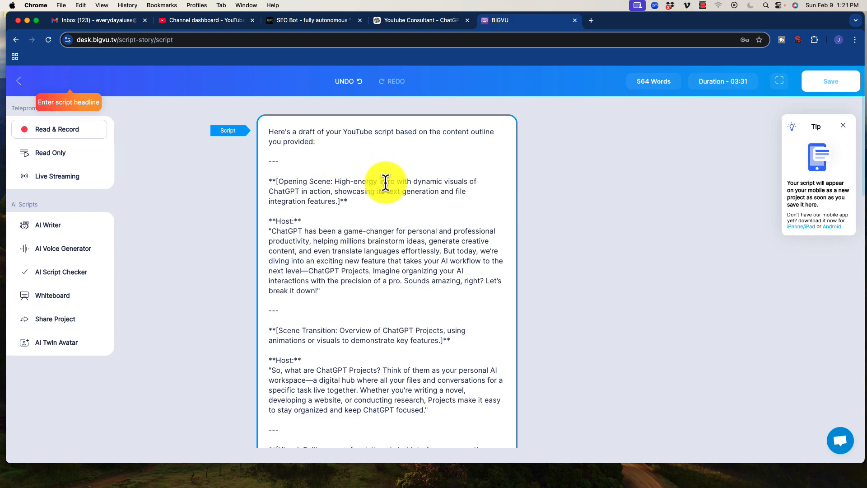
pyautogui.moveTo(537, 238)
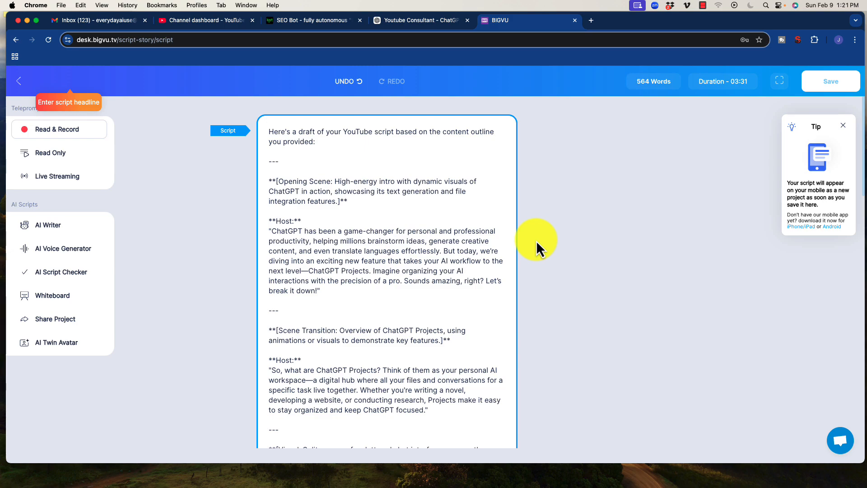
pyautogui.moveTo(403, 305)
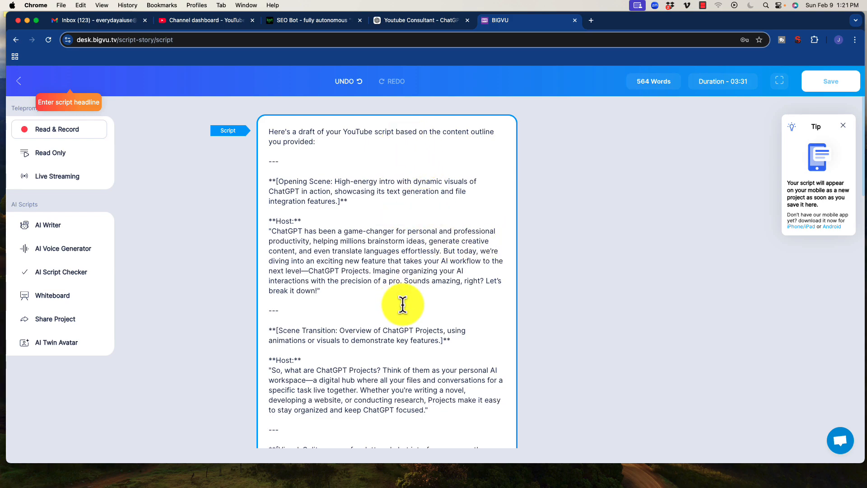
pyautogui.moveTo(507, 179)
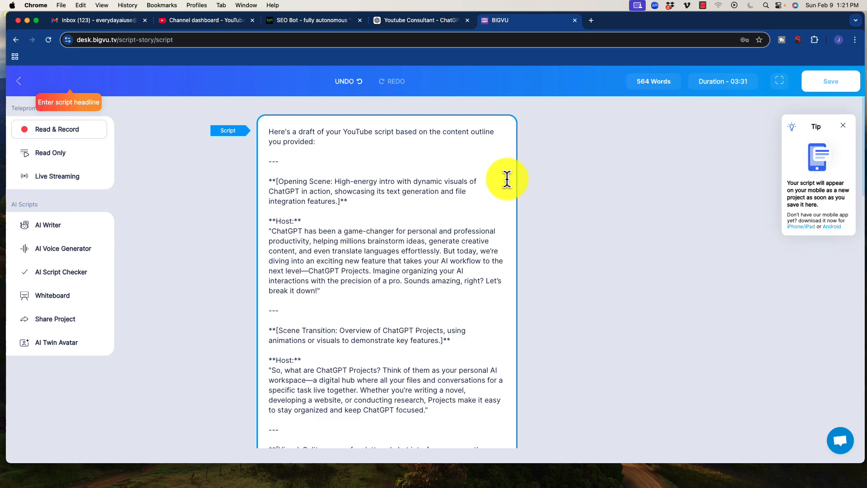
pyautogui.moveTo(557, 207)
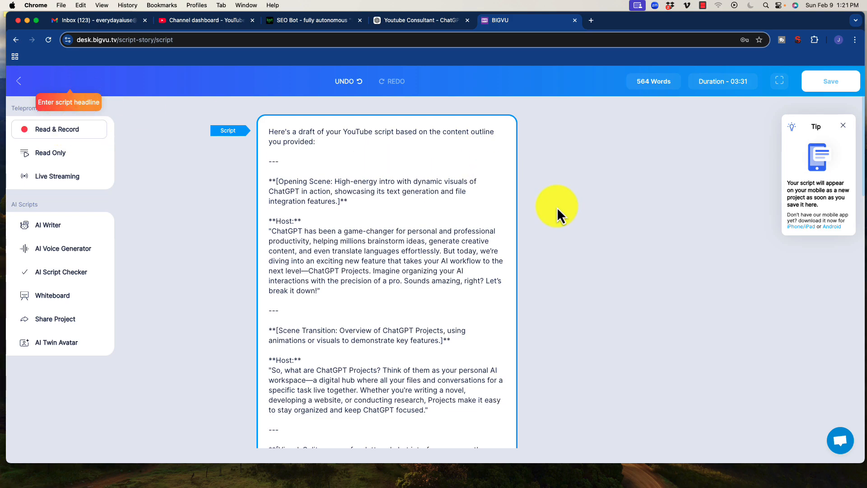
pyautogui.moveTo(423, 243)
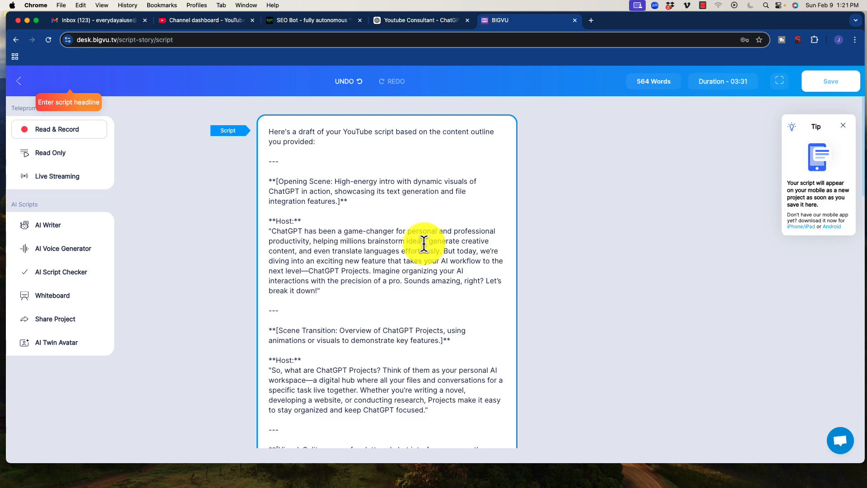
pyautogui.moveTo(455, 222)
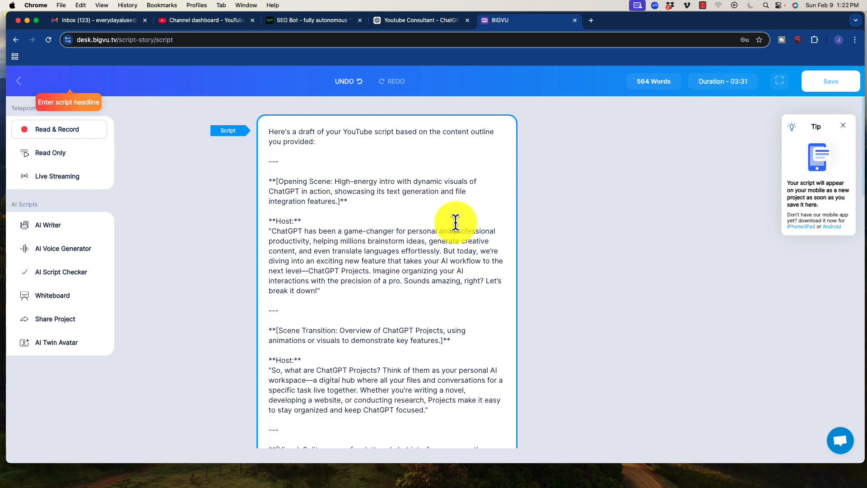
pyautogui.moveTo(196, 221)
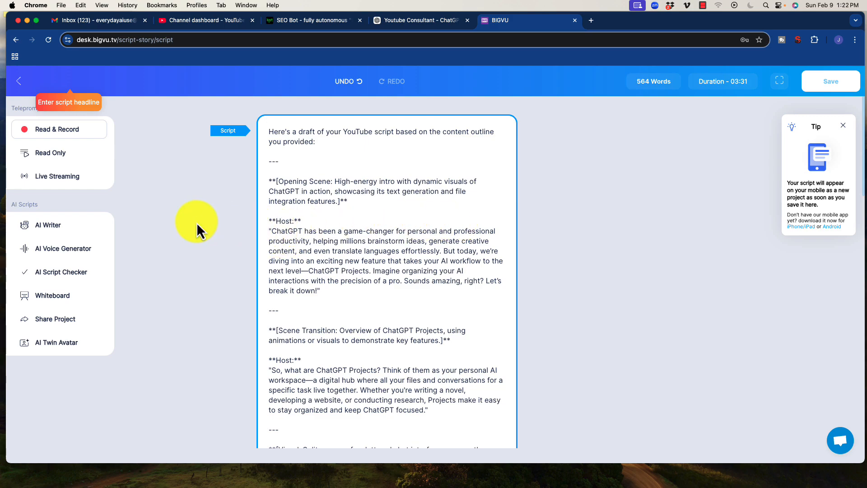
pyautogui.moveTo(58, 129)
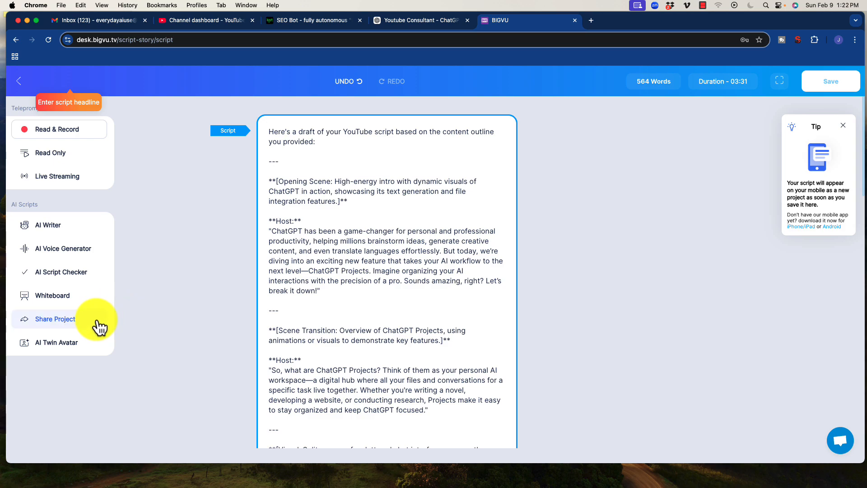
pyautogui.moveTo(90, 343)
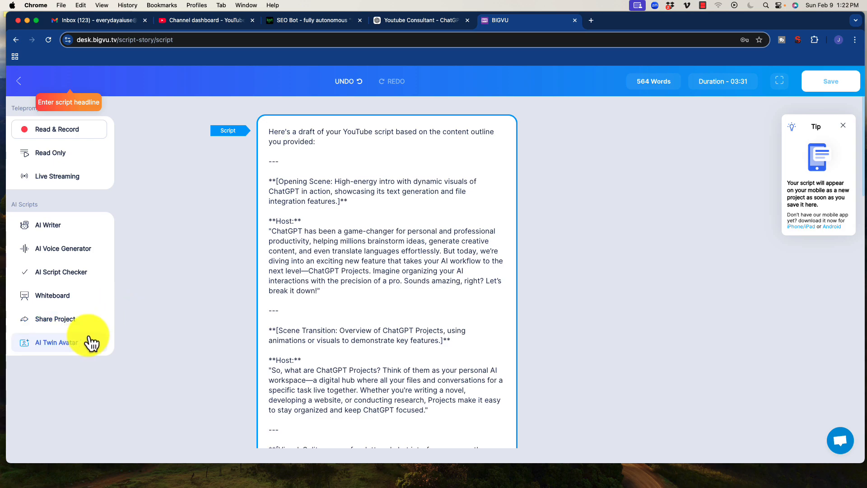
pyautogui.moveTo(97, 249)
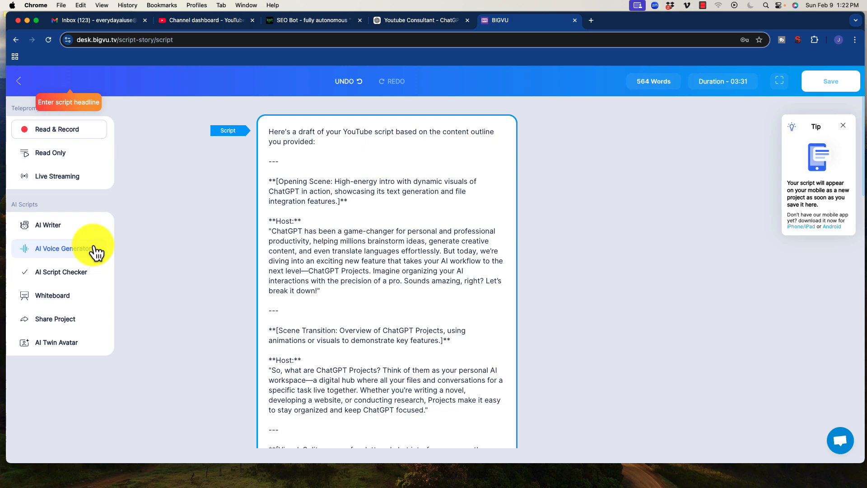
pyautogui.moveTo(66, 348)
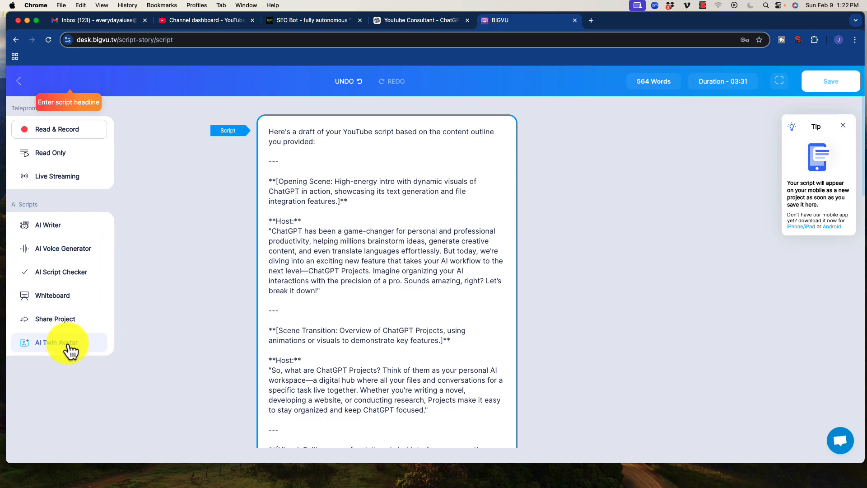
pyautogui.moveTo(82, 351)
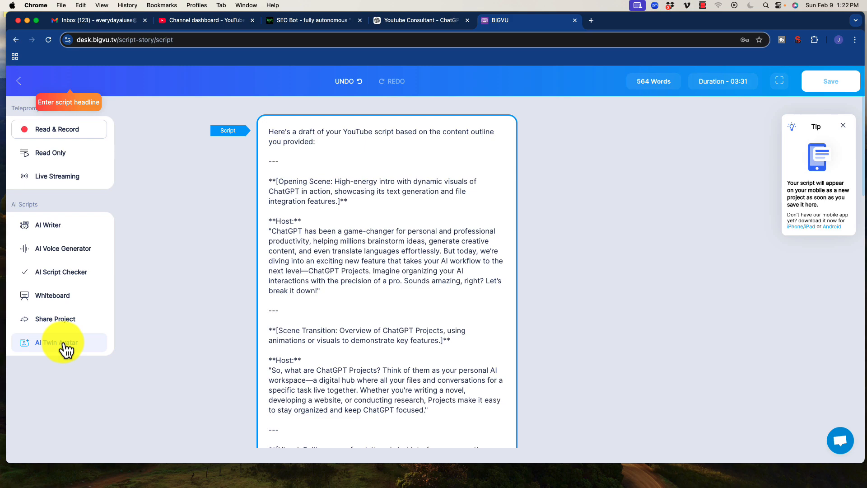
pyautogui.click(60, 342)
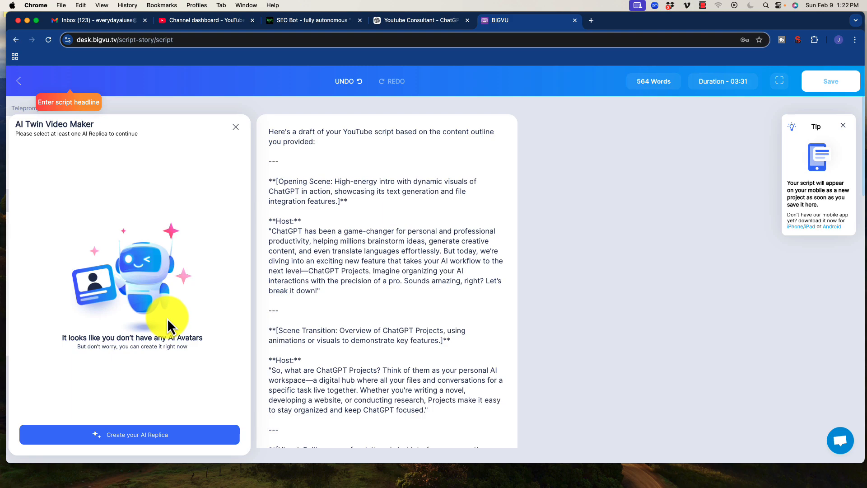
pyautogui.moveTo(153, 435)
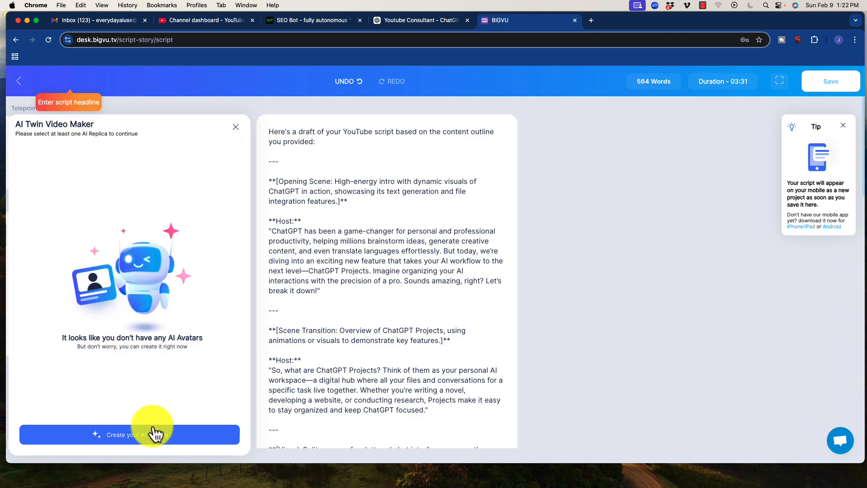
# Start 'Create your AI Replica', revealing the AI Max offer at $49 per month billed yearly
pyautogui.click(129, 435)
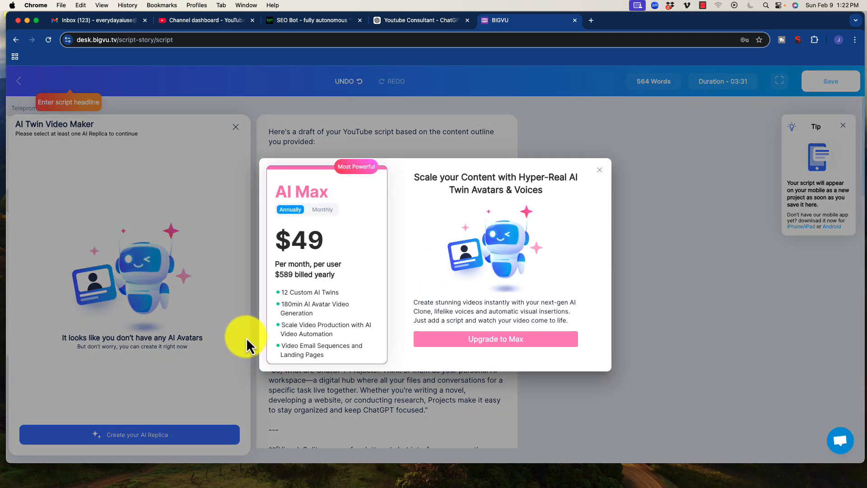
pyautogui.moveTo(328, 215)
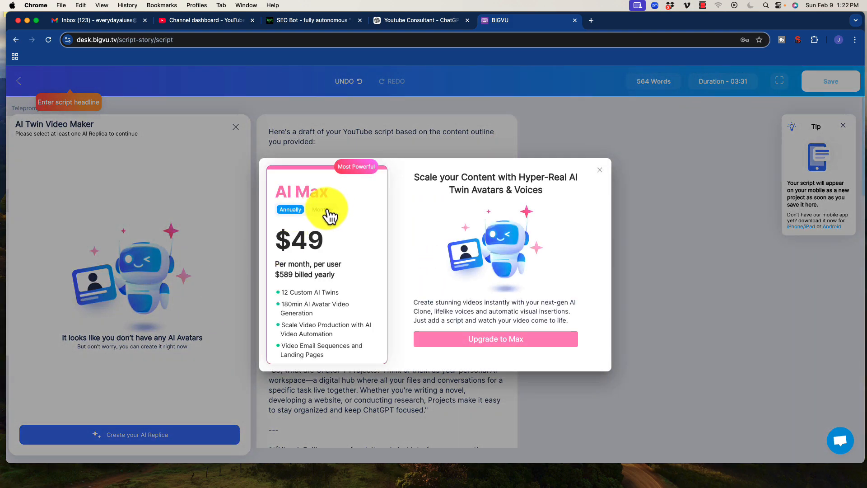
pyautogui.click(321, 209)
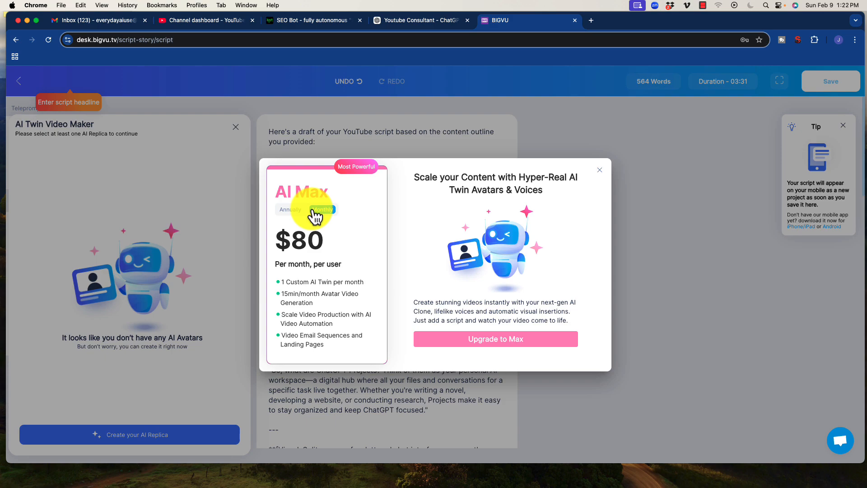
pyautogui.click(290, 210)
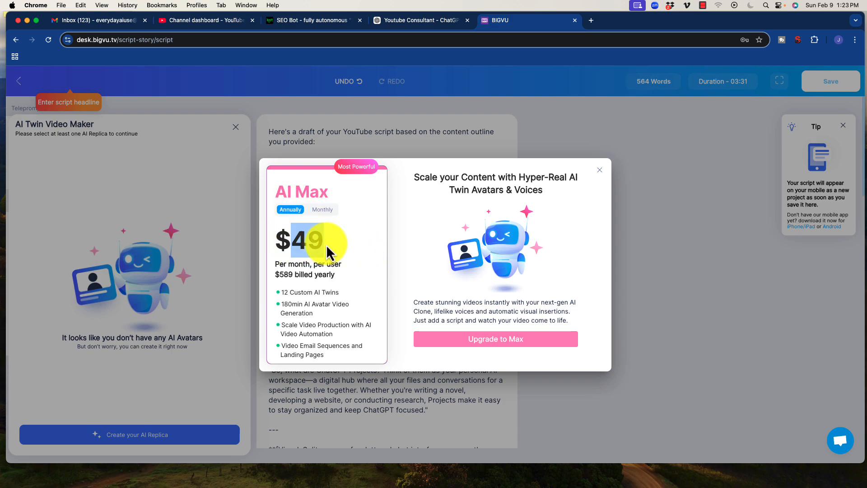
pyautogui.moveTo(289, 300)
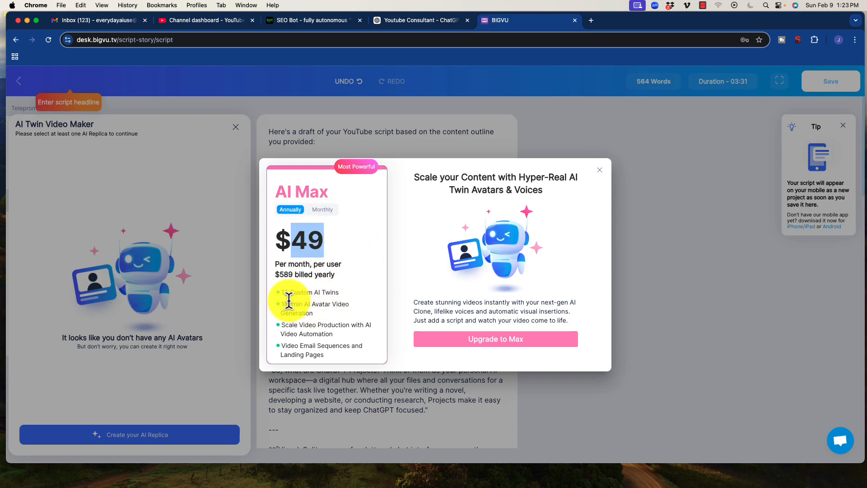
pyautogui.moveTo(354, 304)
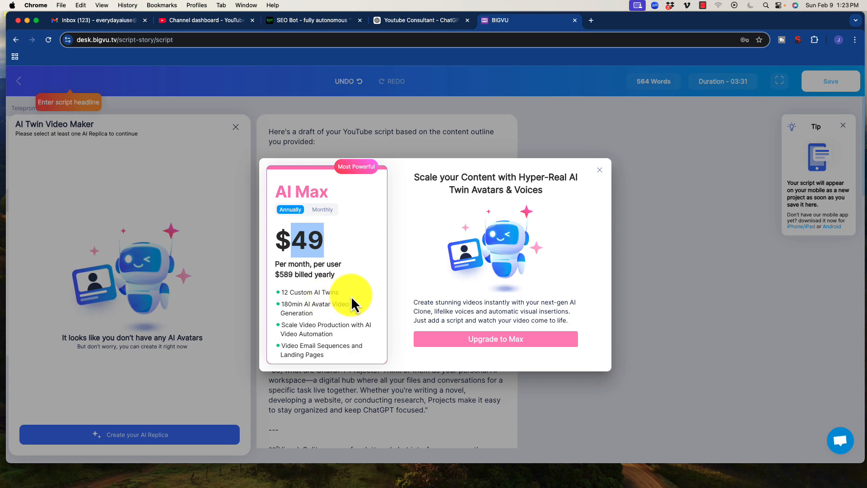
pyautogui.moveTo(351, 299)
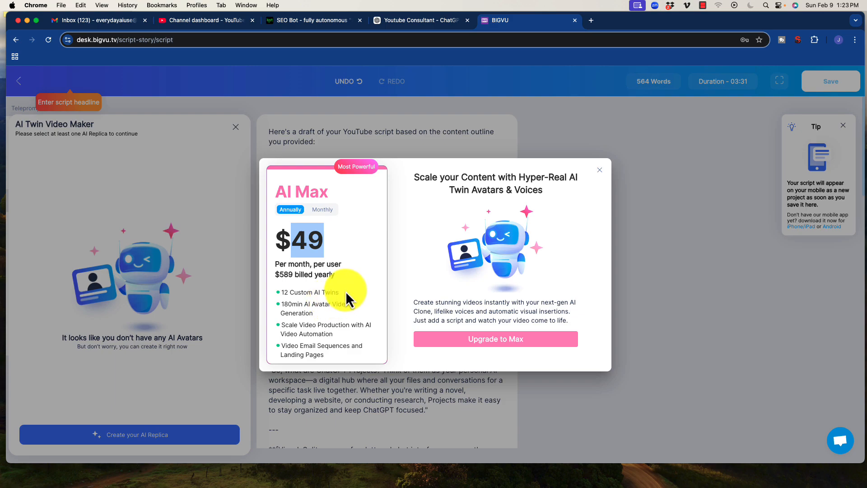
pyautogui.moveTo(285, 307)
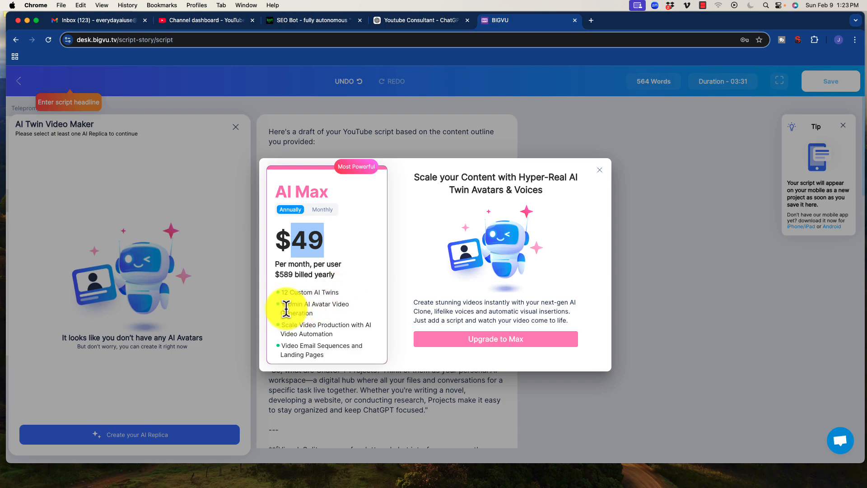
pyautogui.moveTo(321, 350)
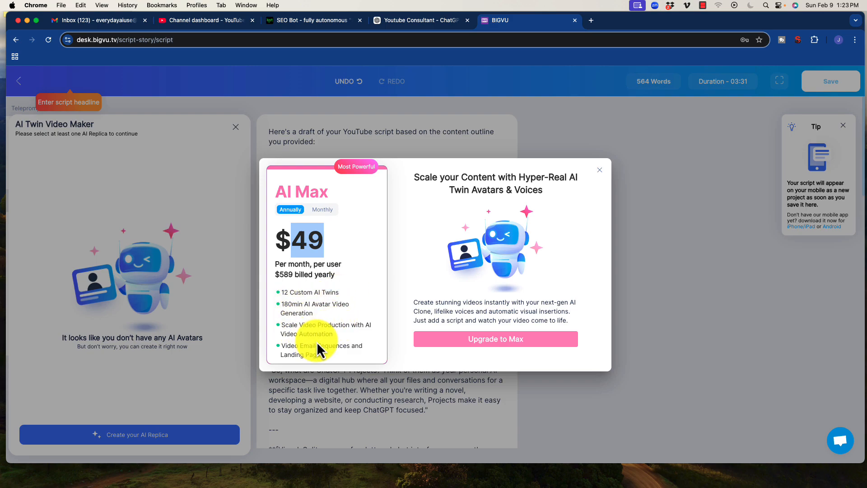
pyautogui.moveTo(320, 282)
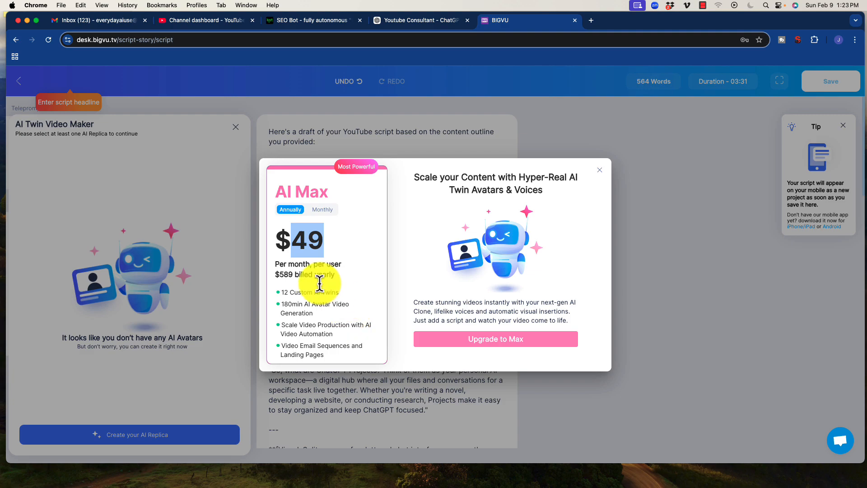
# Dismiss the AI Max offer and the AI Twin Video Maker panel, returning to the script tools
pyautogui.click(599, 169)
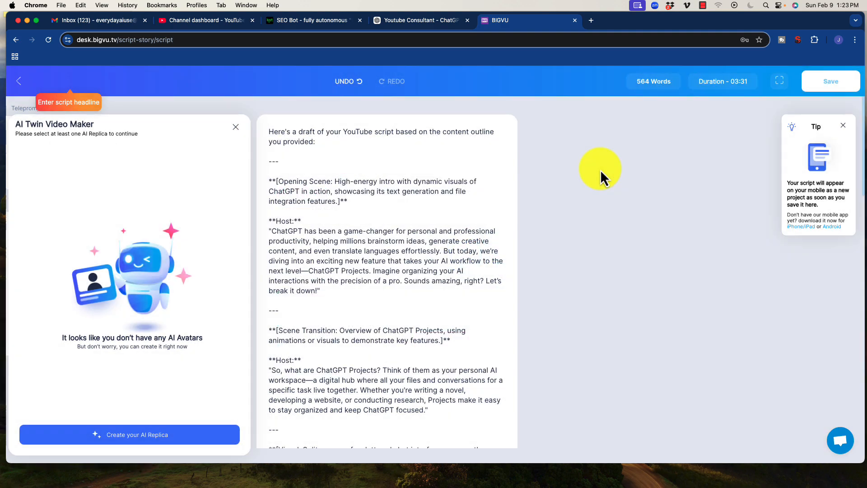
pyautogui.click(236, 127)
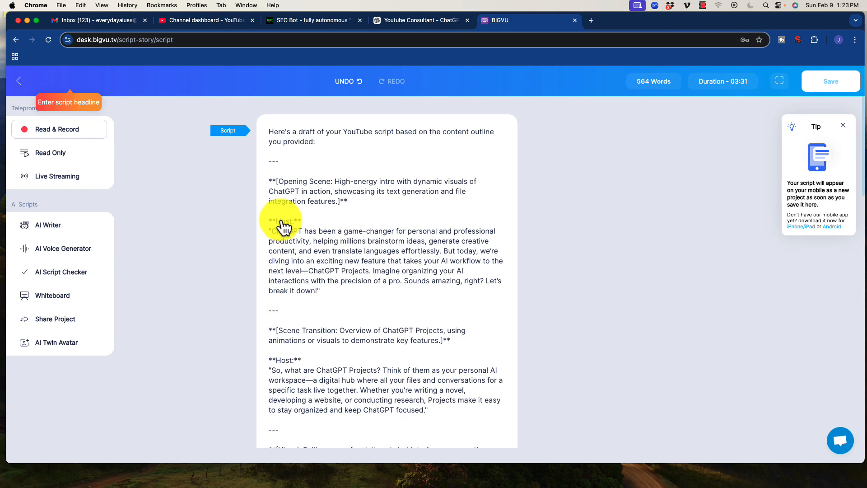
pyautogui.moveTo(368, 228)
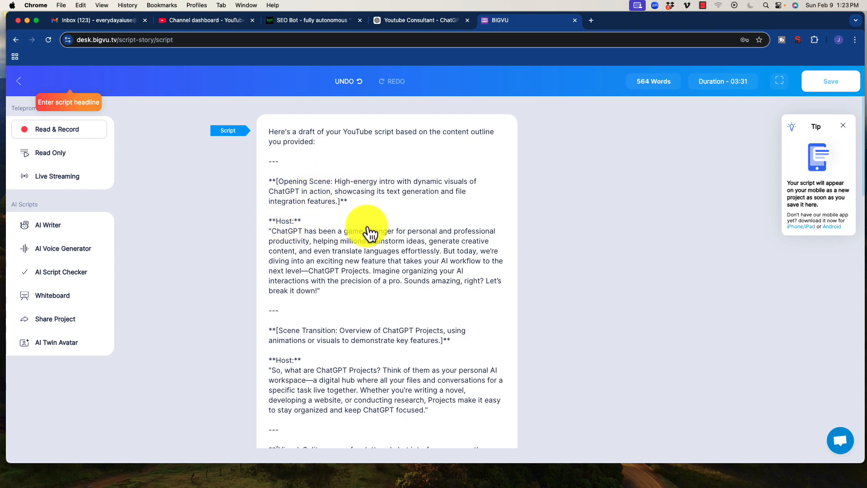
pyautogui.moveTo(406, 162)
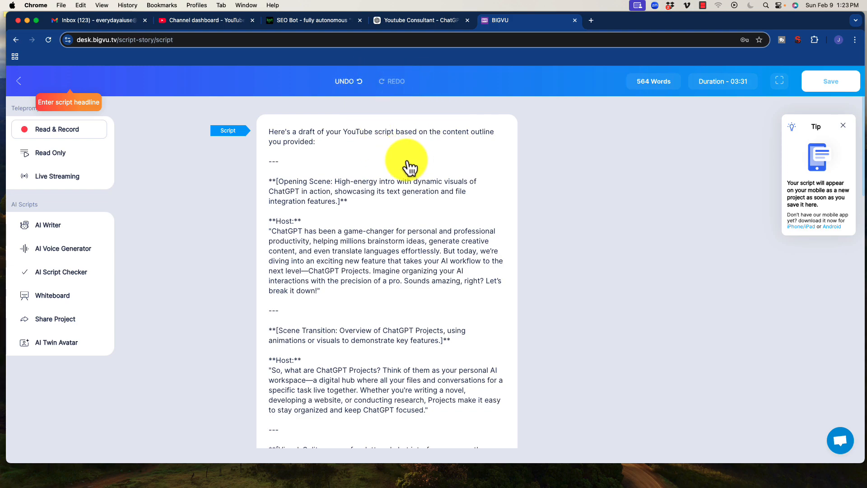
pyautogui.moveTo(55, 342)
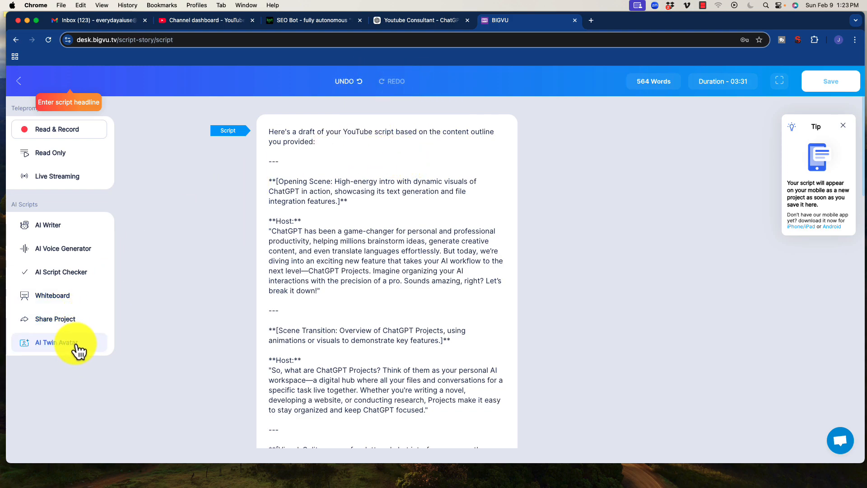
pyautogui.moveTo(373, 268)
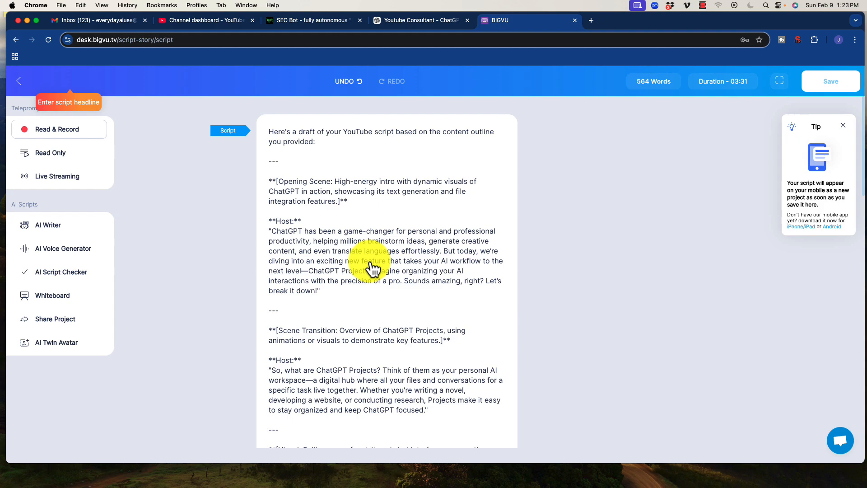
pyautogui.moveTo(502, 322)
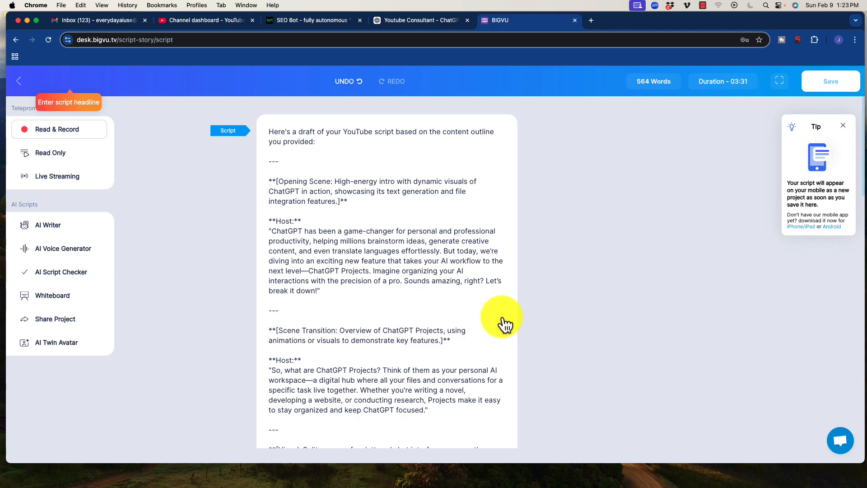
pyautogui.moveTo(490, 317)
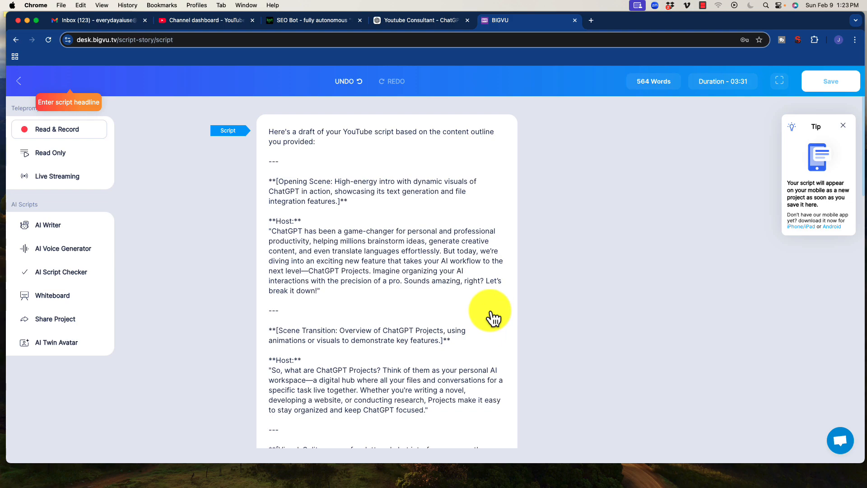
pyautogui.moveTo(397, 281)
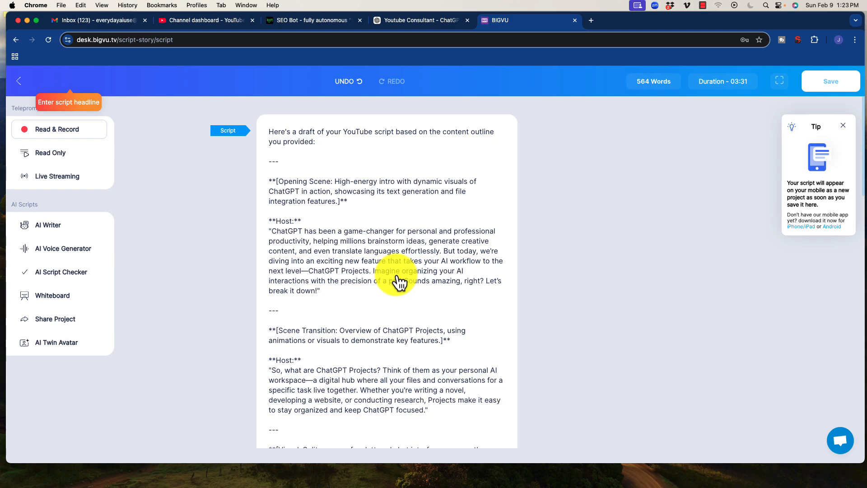
pyautogui.moveTo(324, 9)
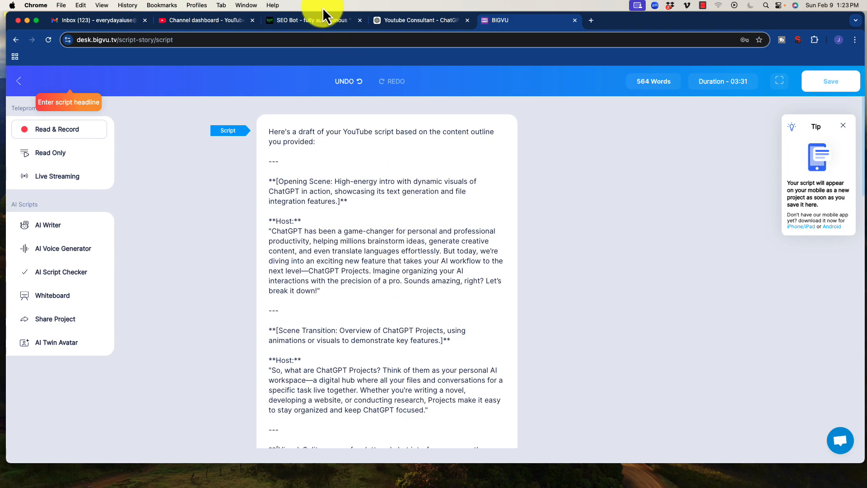
pyautogui.moveTo(310, 21)
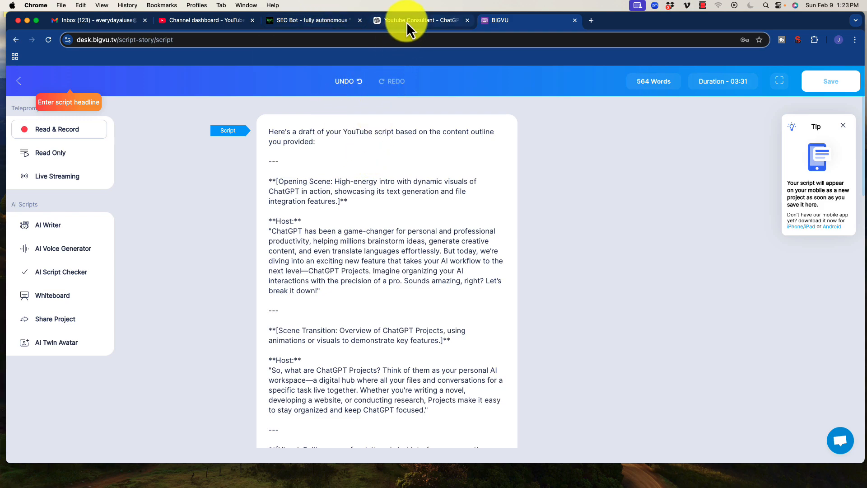
pyautogui.moveTo(409, 21)
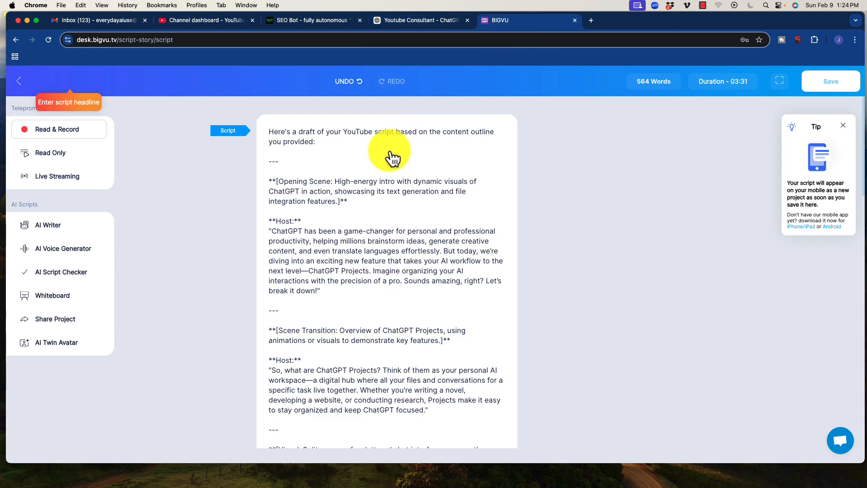
pyautogui.moveTo(437, 169)
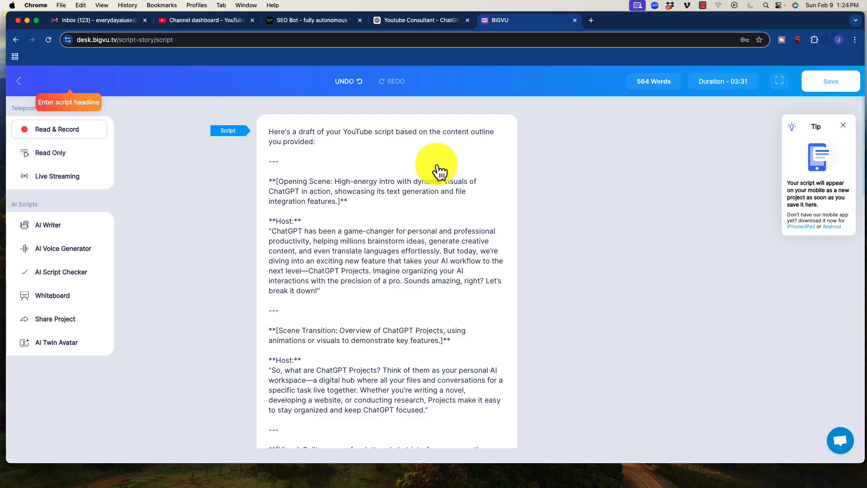
pyautogui.moveTo(276, 283)
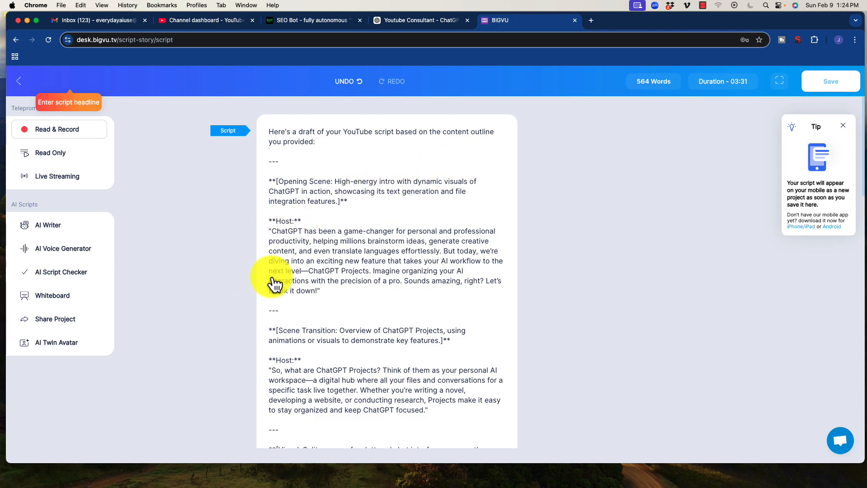
pyautogui.moveTo(282, 284)
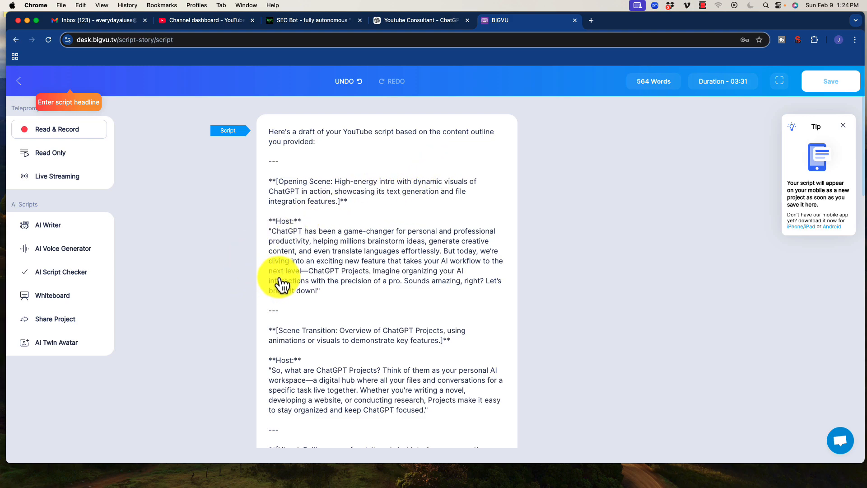
pyautogui.moveTo(320, 285)
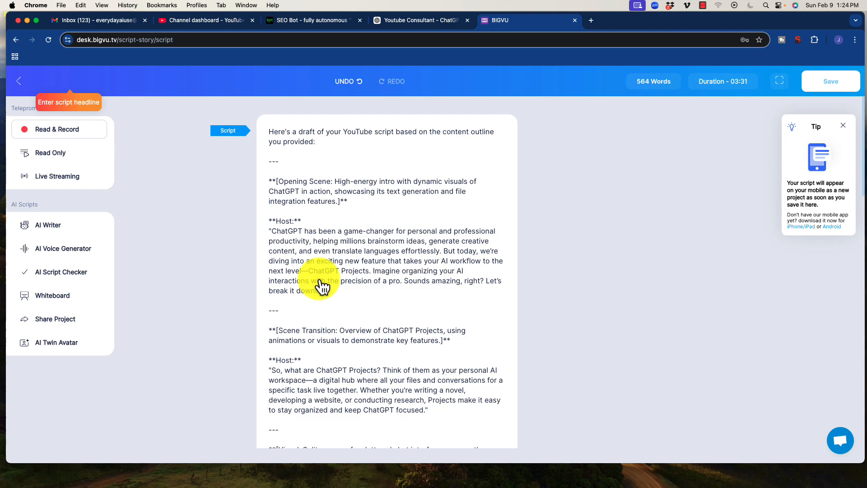
pyautogui.moveTo(287, 31)
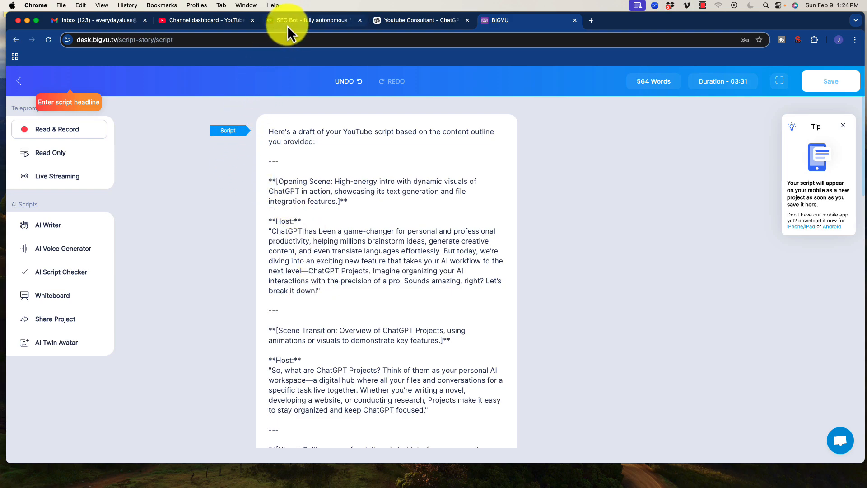
pyautogui.moveTo(519, 161)
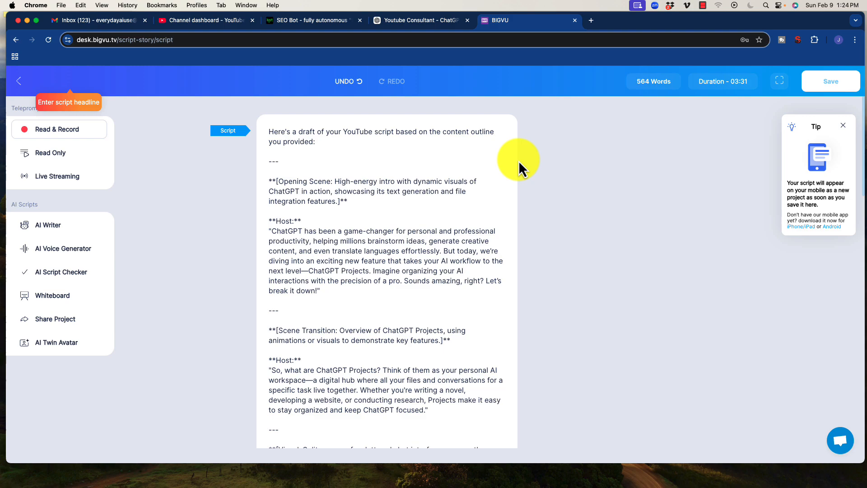
pyautogui.moveTo(529, 198)
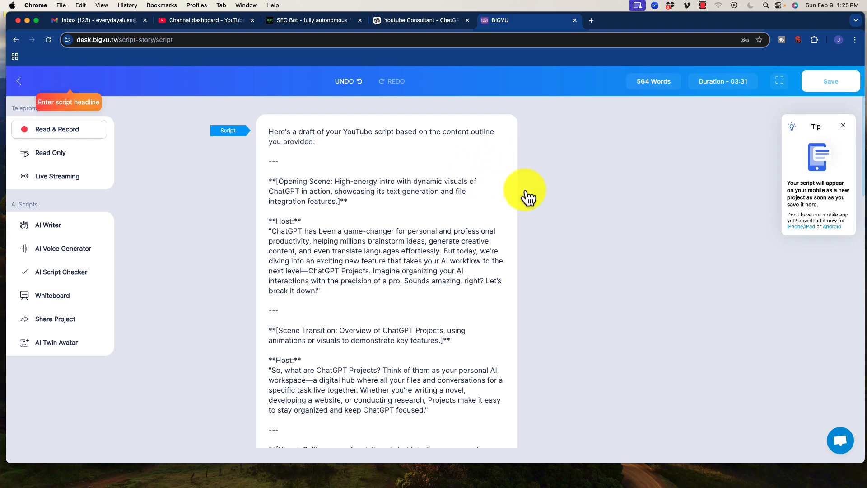
pyautogui.moveTo(618, 185)
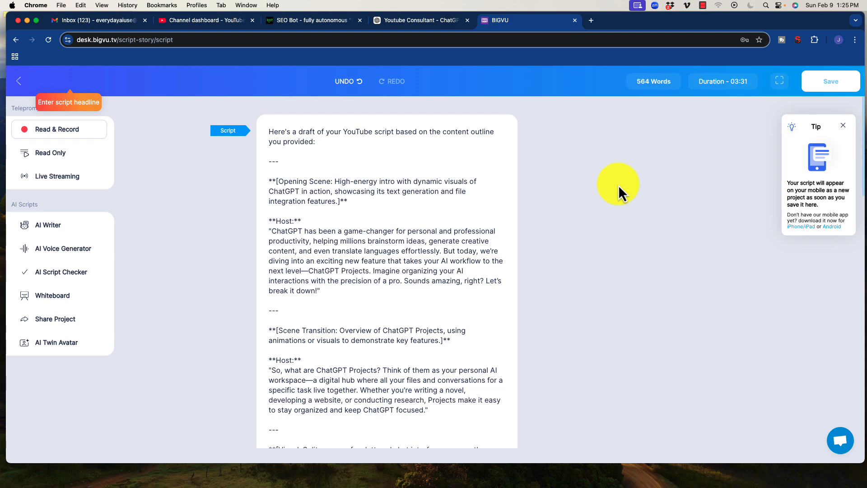